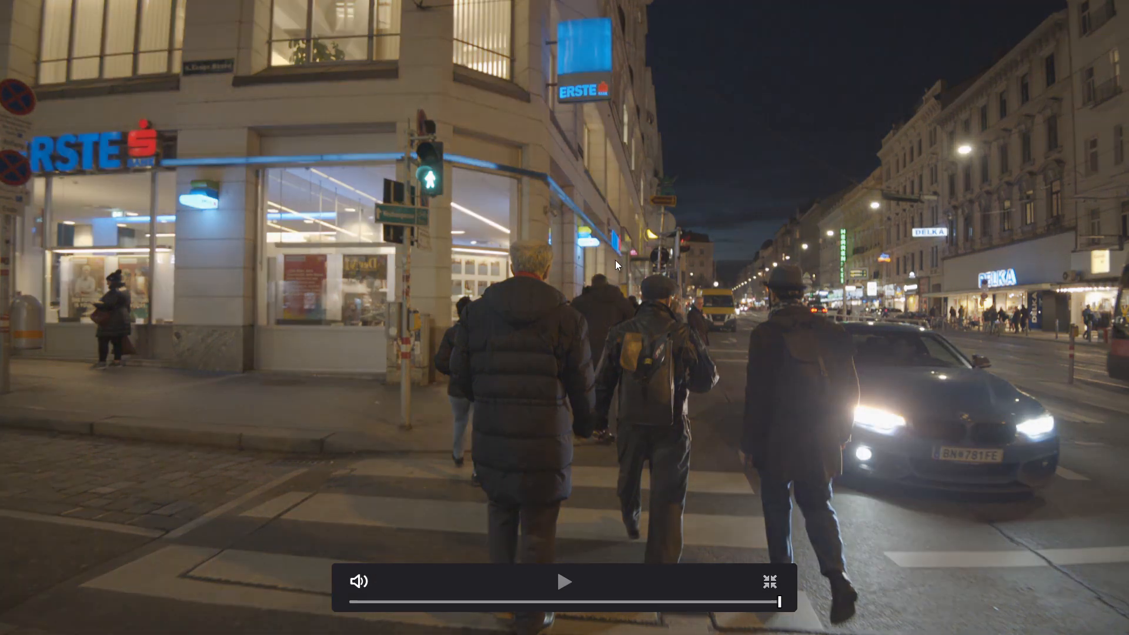
mouse_move(598, 291)
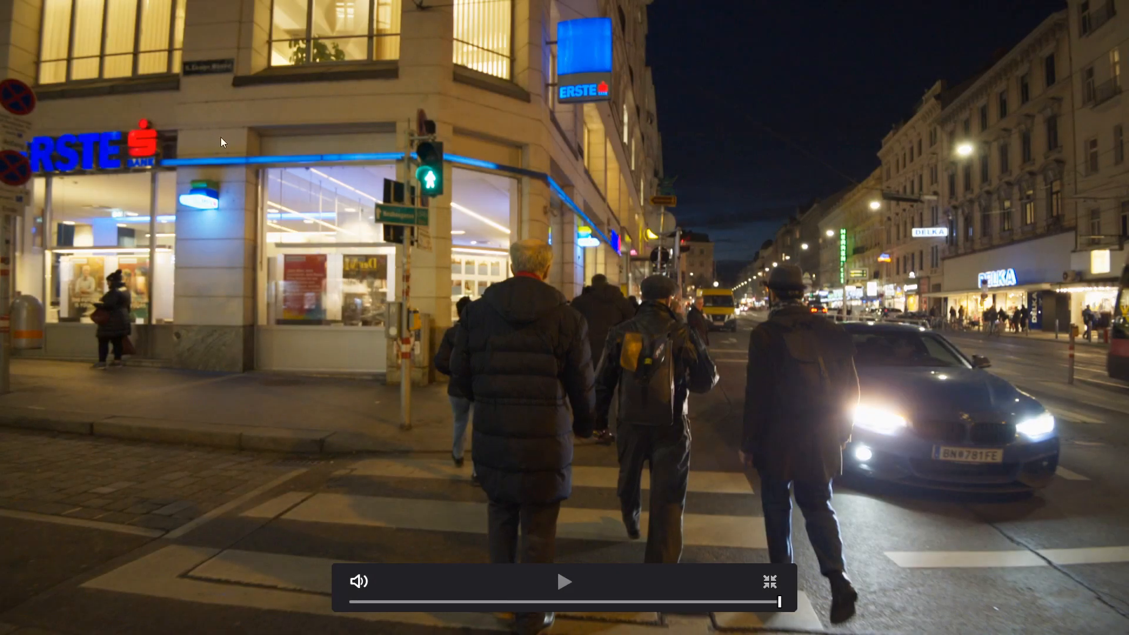
mouse_move(1011, 339)
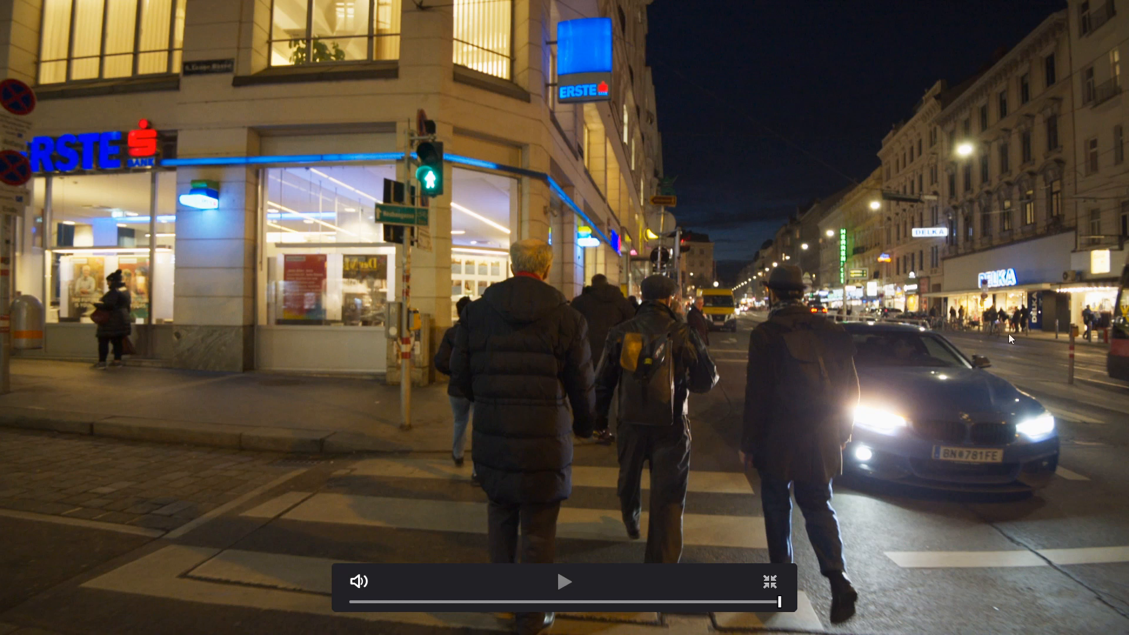
mouse_move(463, 16)
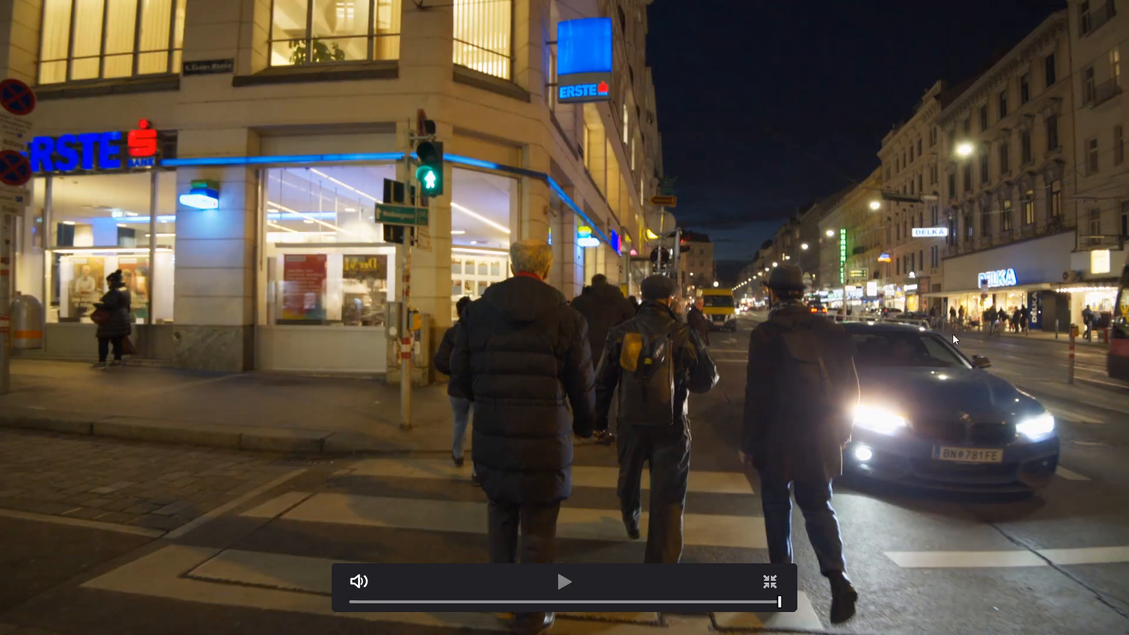
mouse_move(314, 410)
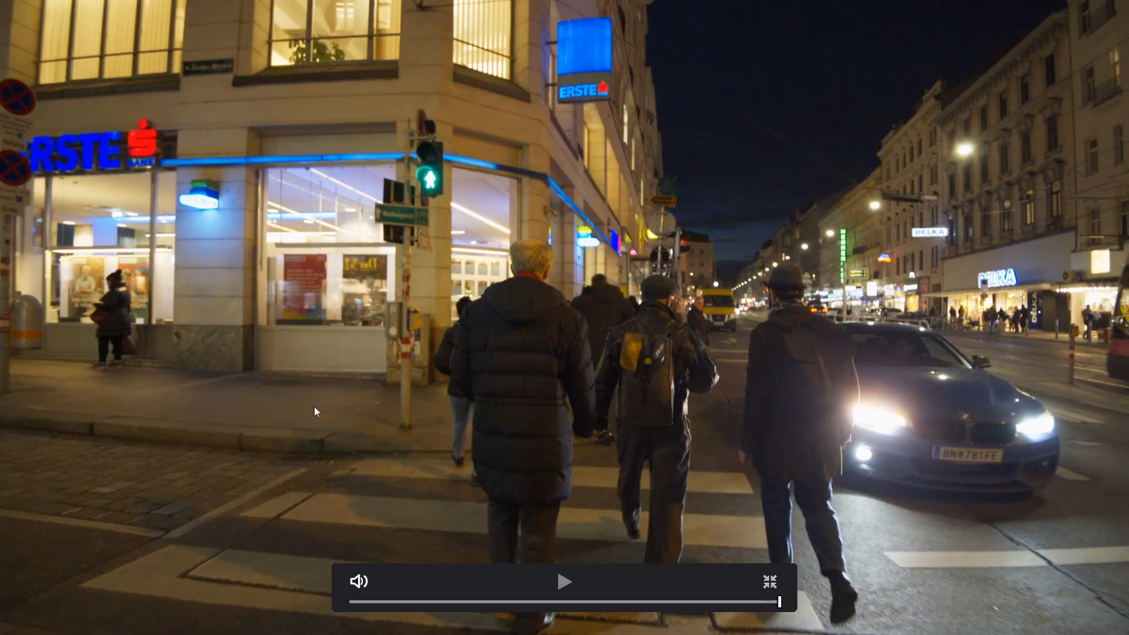
mouse_move(526, 173)
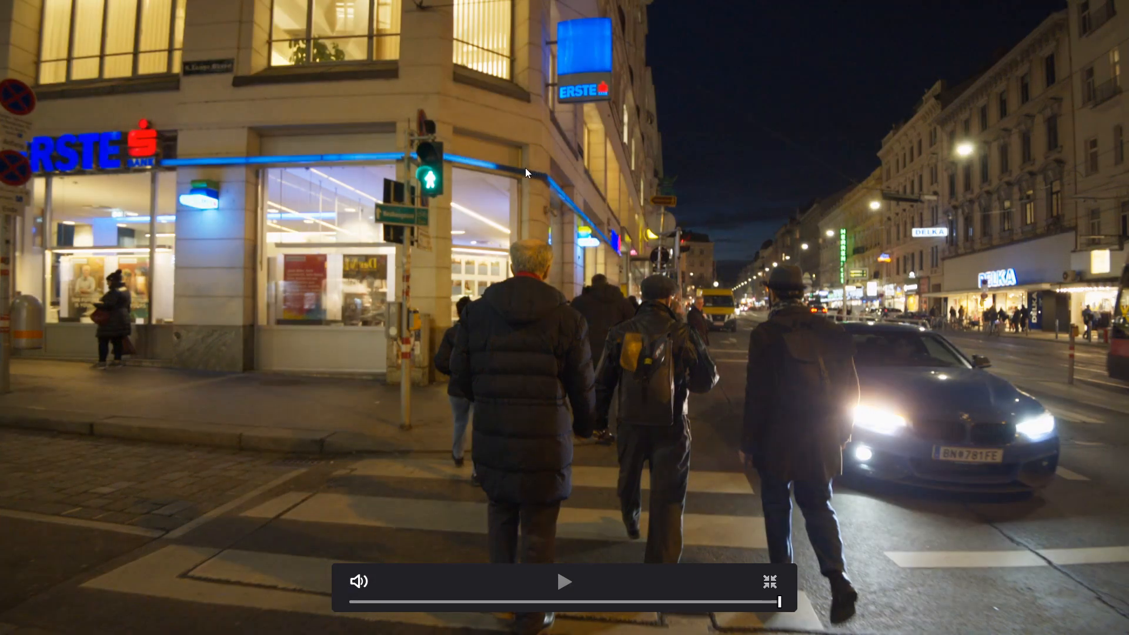
mouse_move(303, 146)
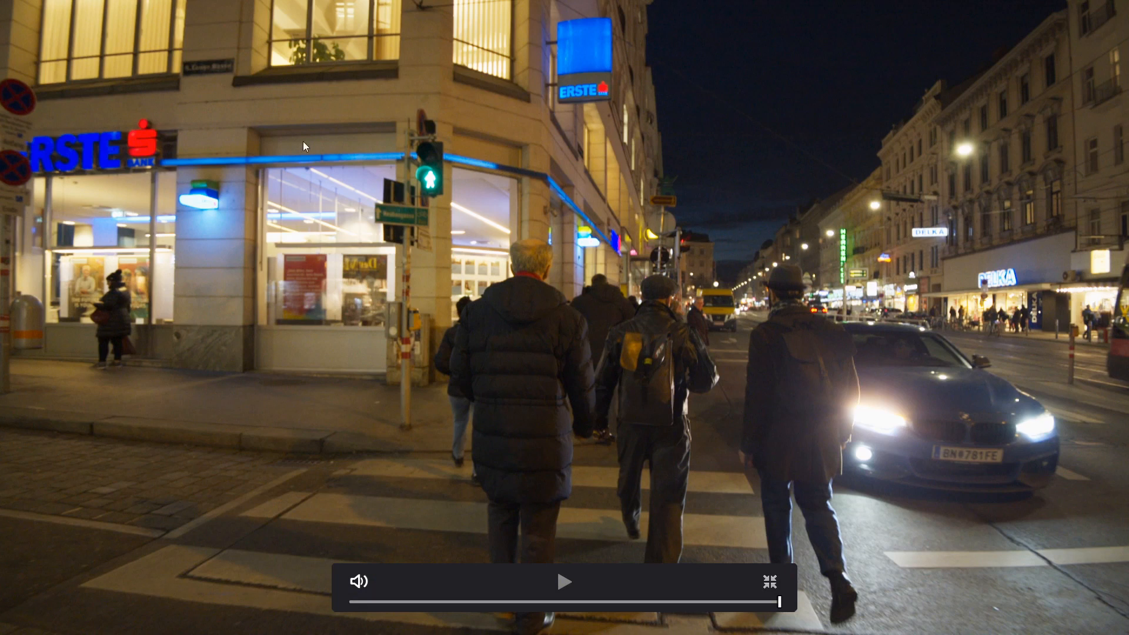
mouse_move(367, 279)
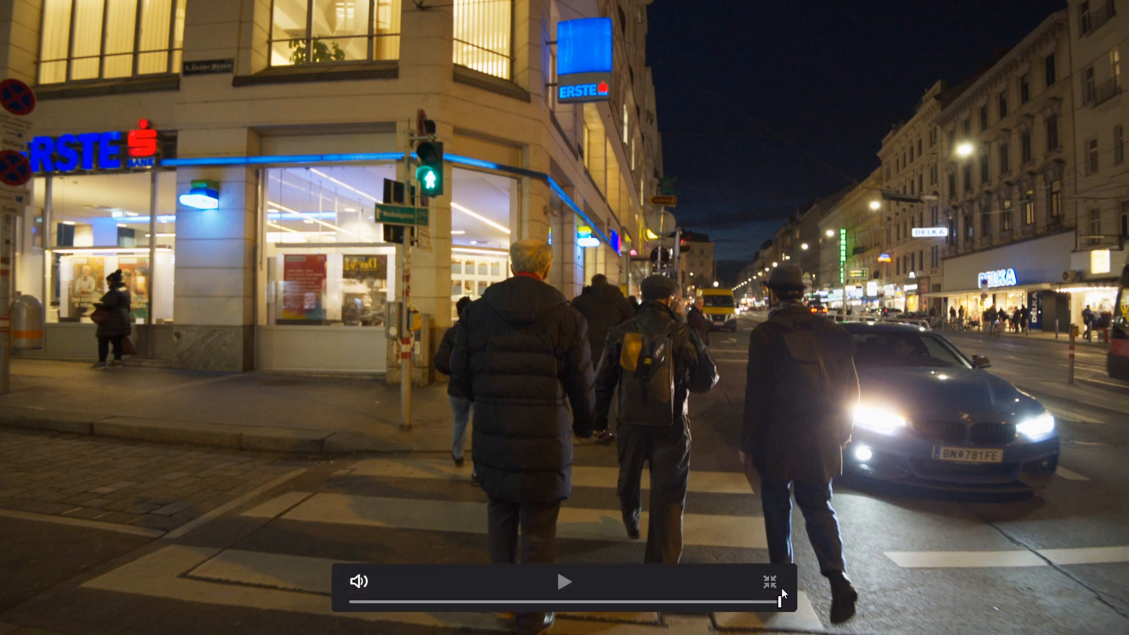
mouse_move(673, 298)
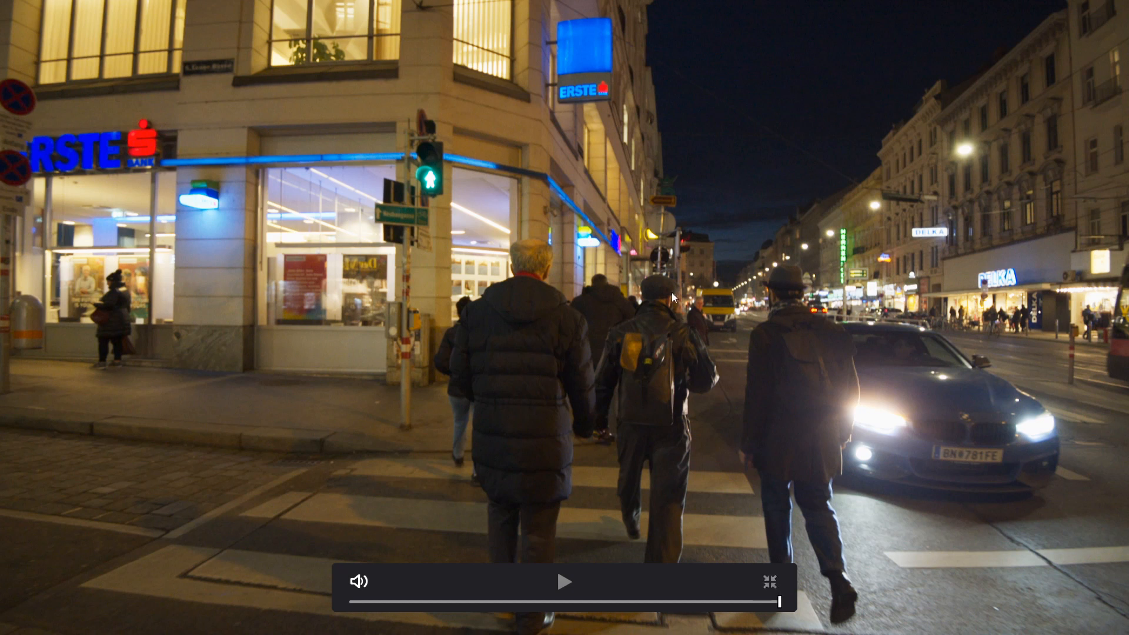
mouse_move(699, 360)
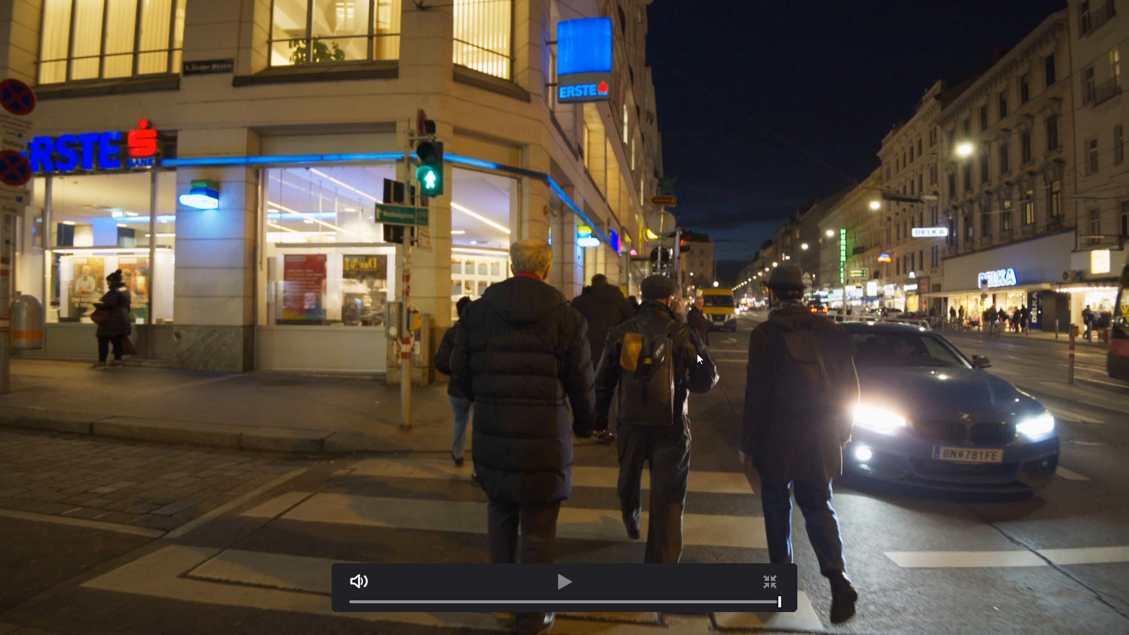
mouse_move(738, 166)
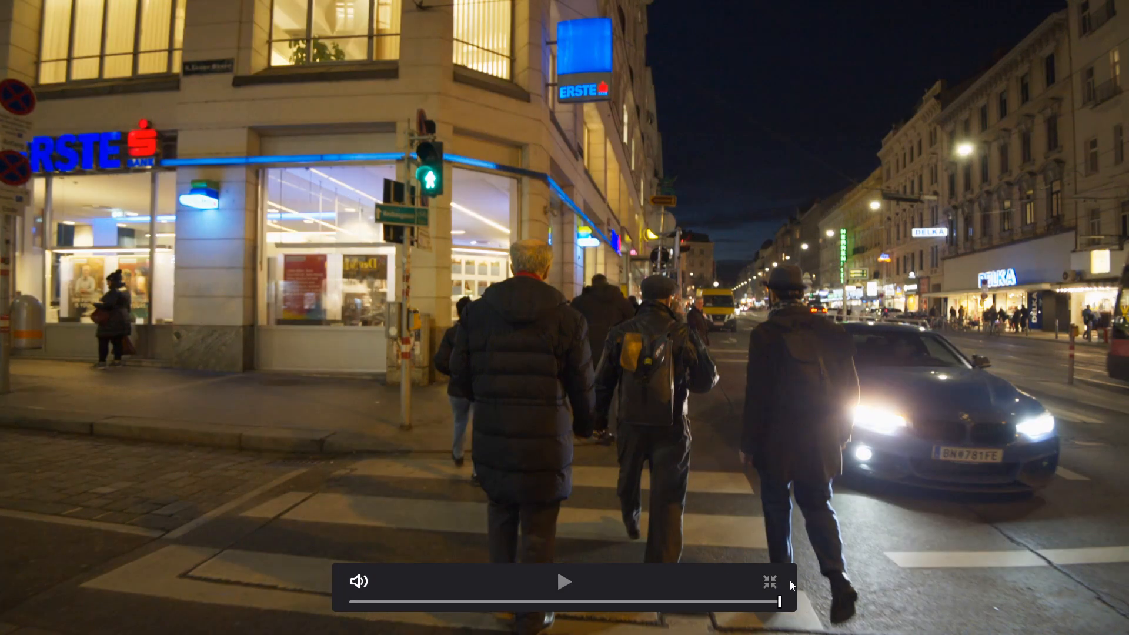
Leave the full-screen preview and try ACEScc colour science in Color Management
left_click(769, 582)
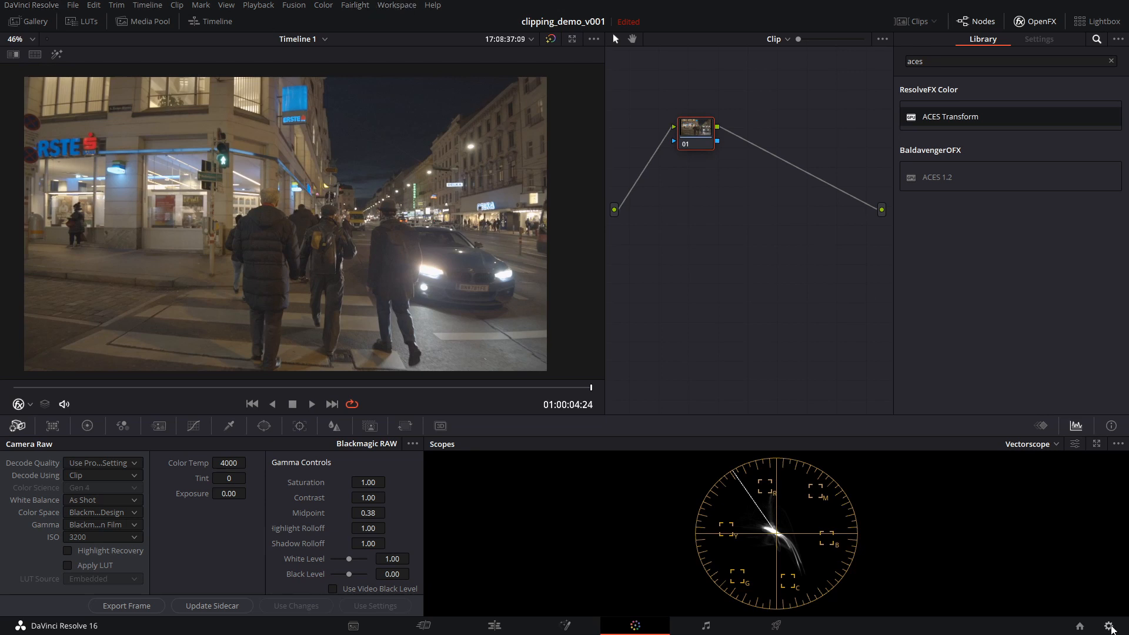
left_click(612, 129)
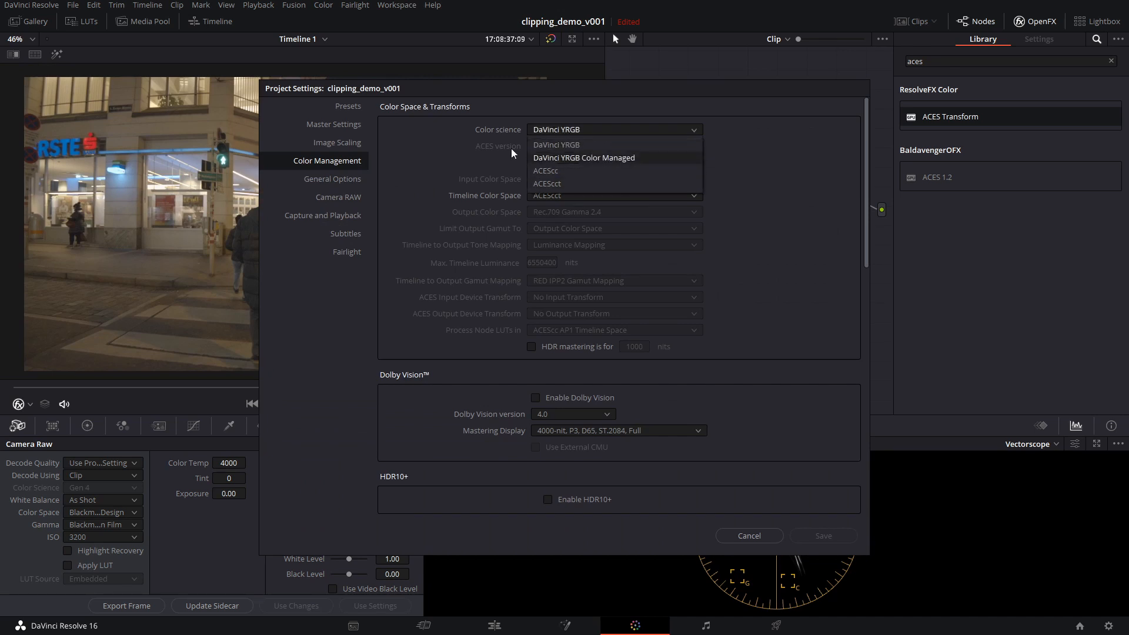
left_click(545, 170)
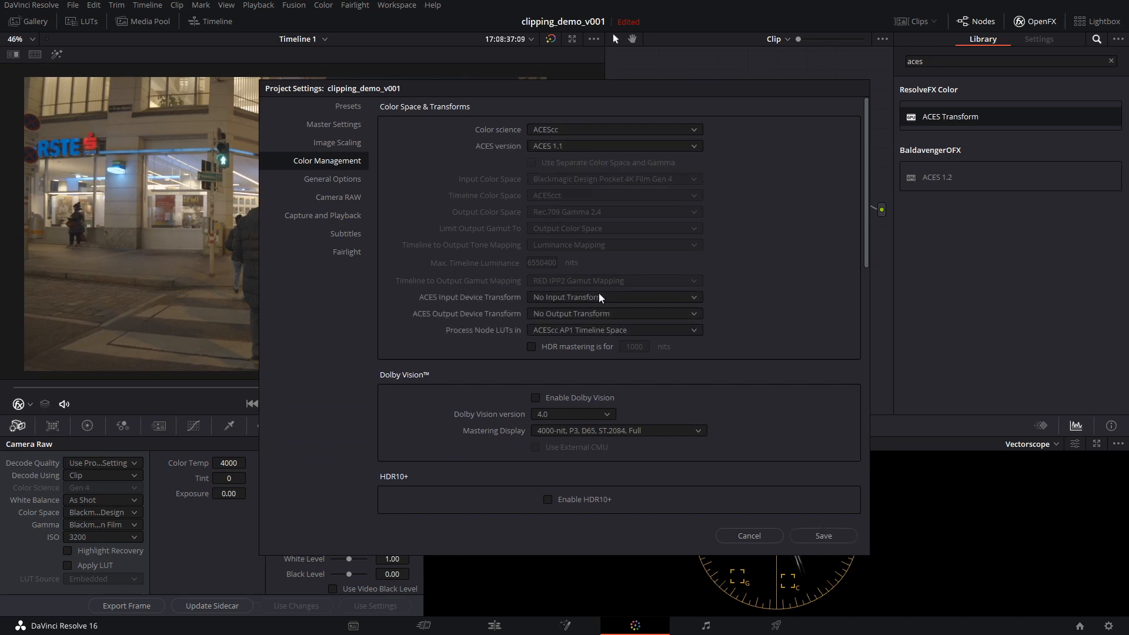
left_click(613, 297)
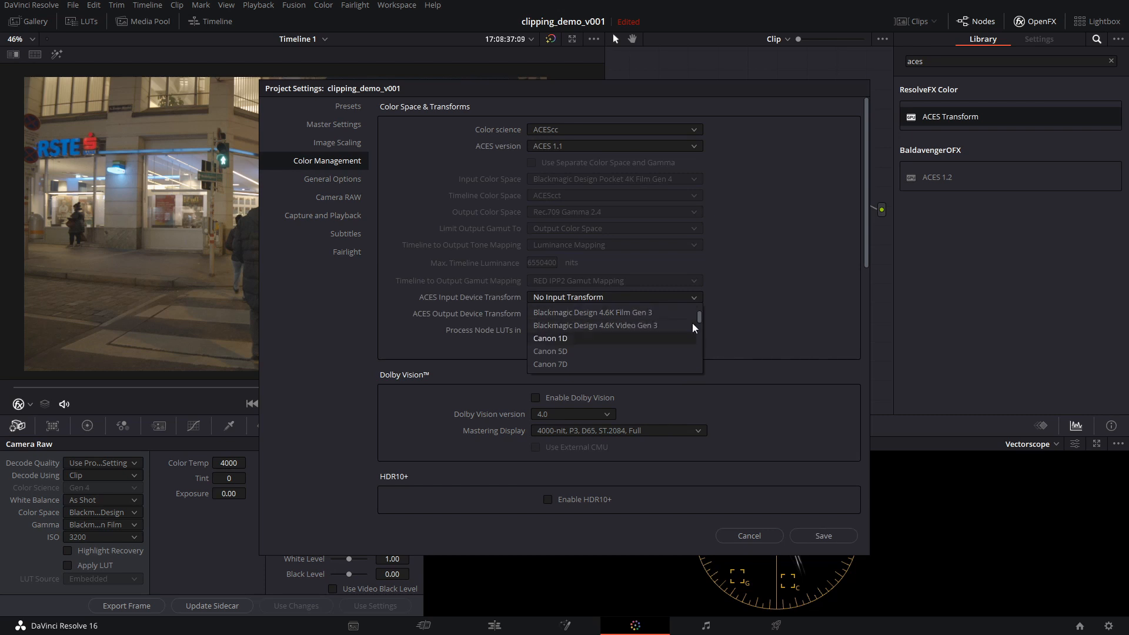
Set the project colour science back to DaVinci YRGB
left_click(612, 130)
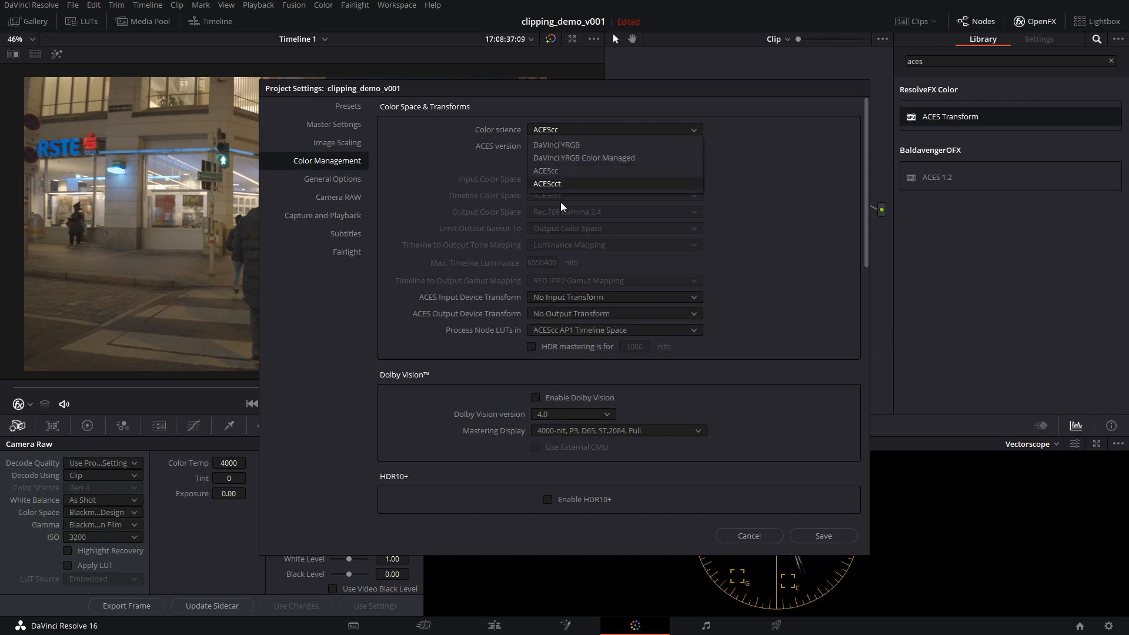
left_click(557, 145)
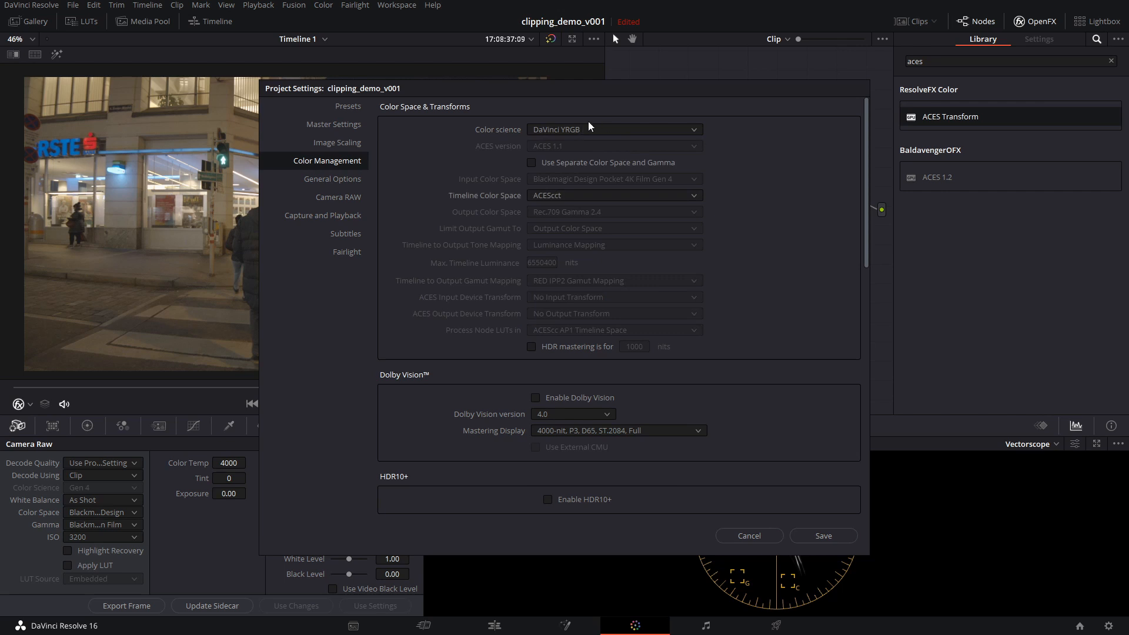
mouse_move(905, 567)
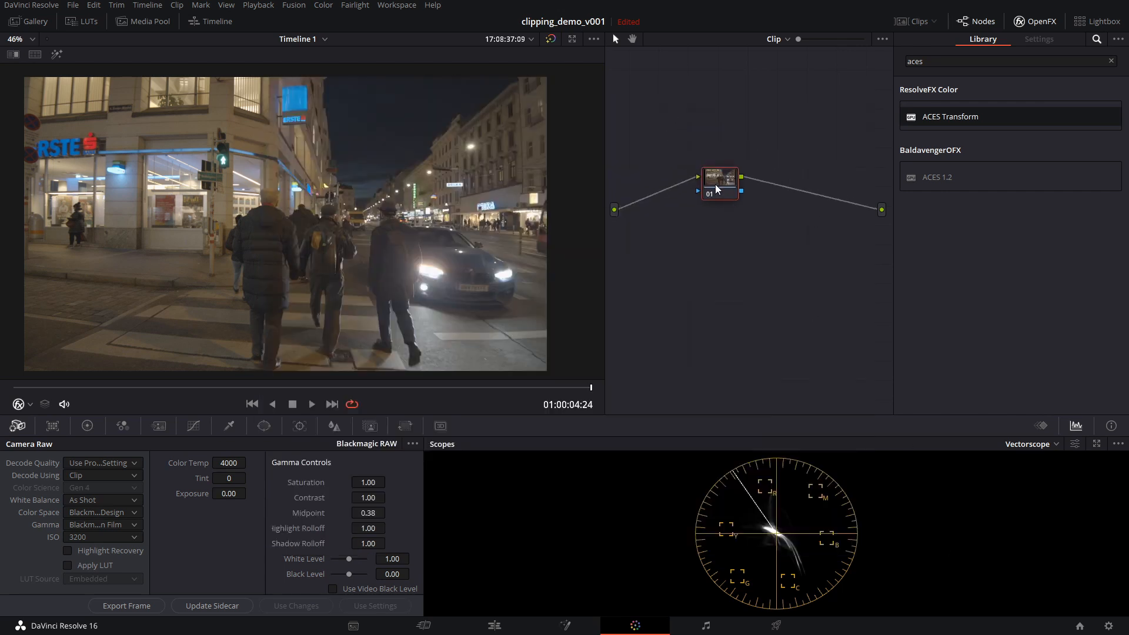
Decode the clip as ACES AP1 / ACEScct and set node 01's ACES Transform input to ACEScct
left_click(102, 513)
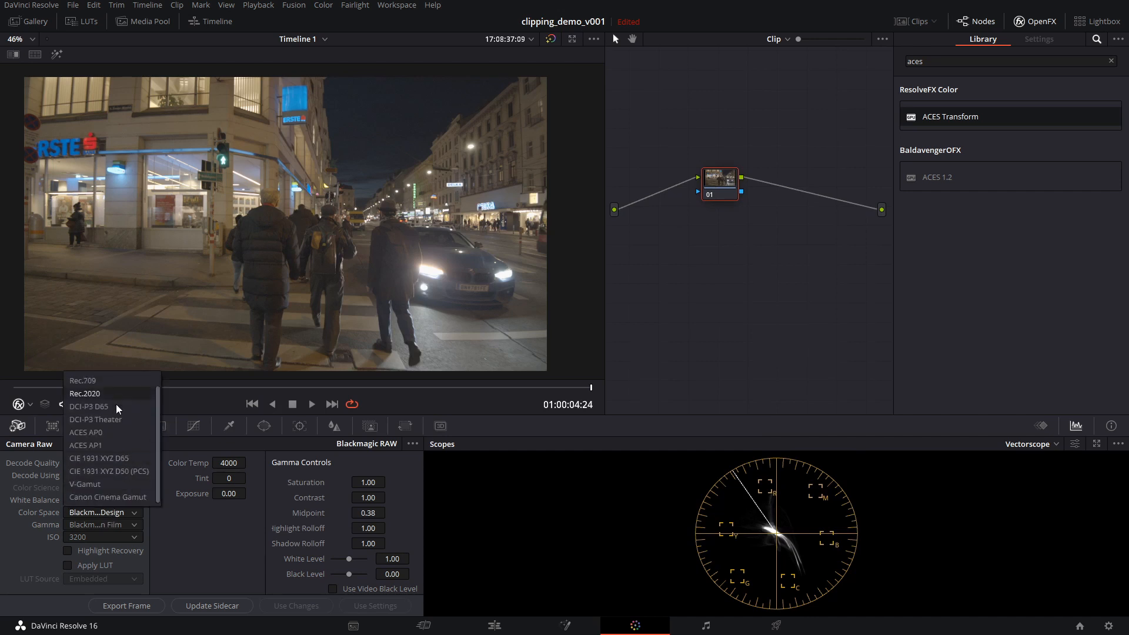
mouse_move(87, 445)
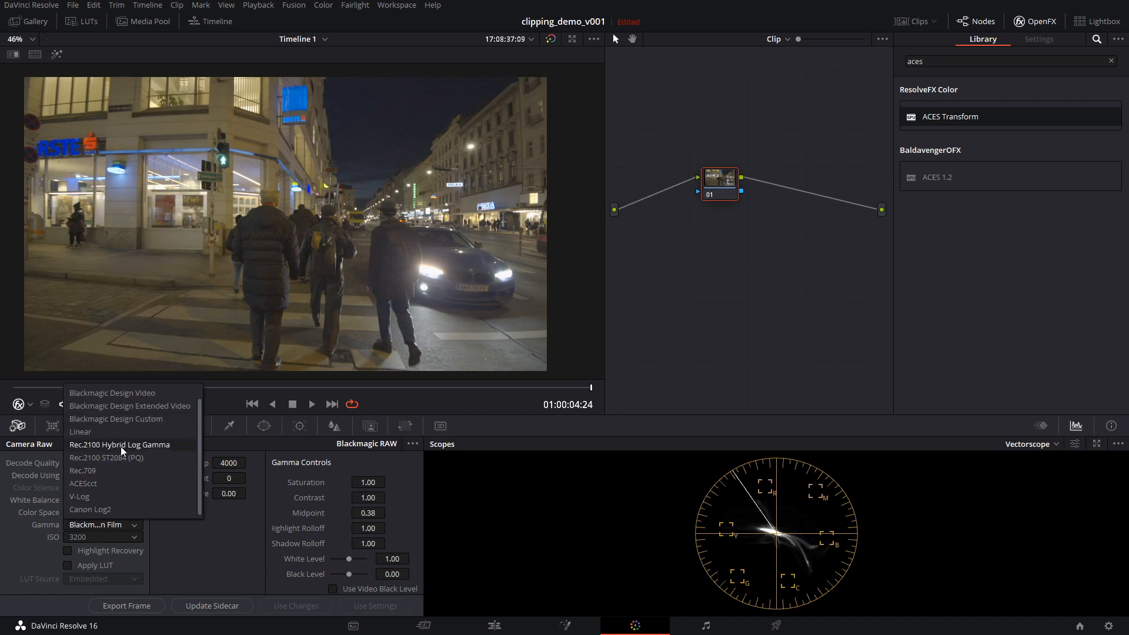
left_click(83, 484)
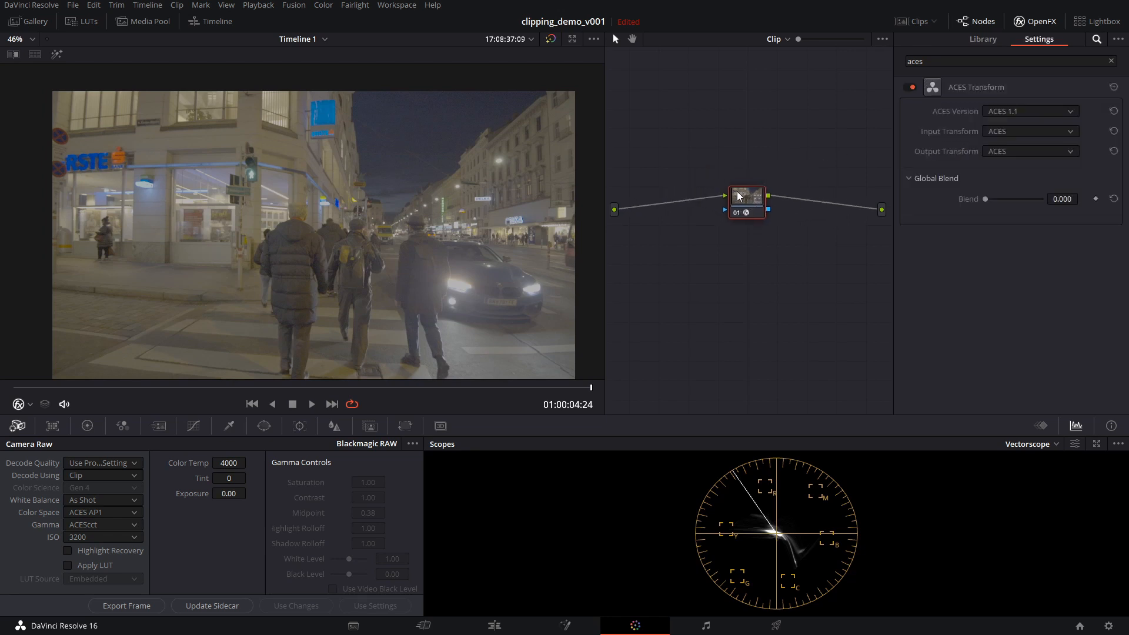
left_click(1030, 132)
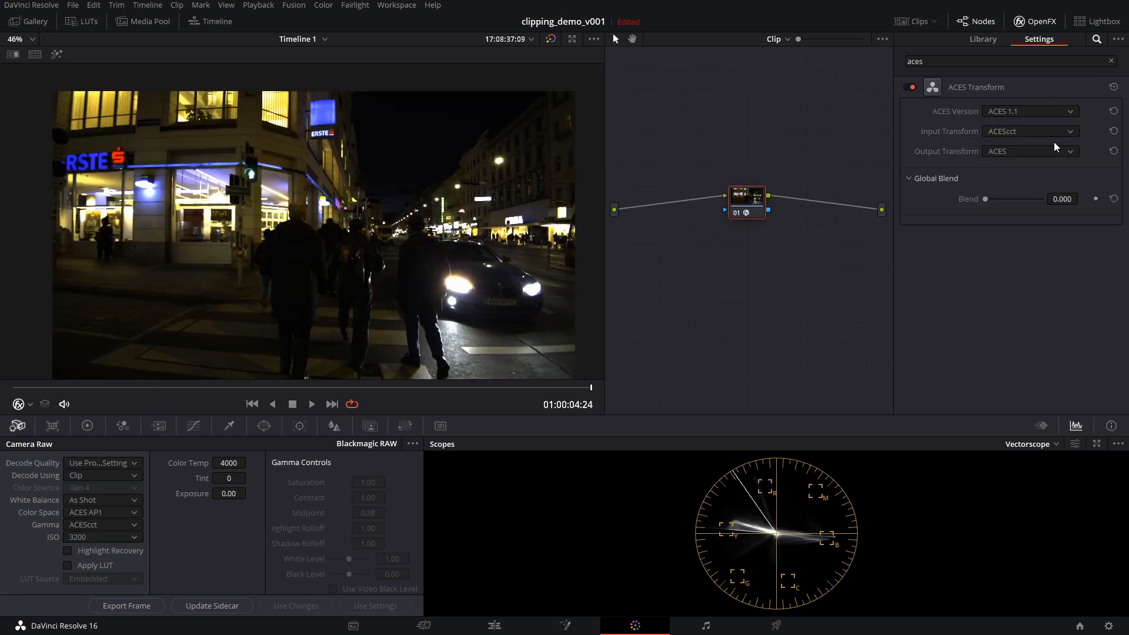
left_click(1030, 151)
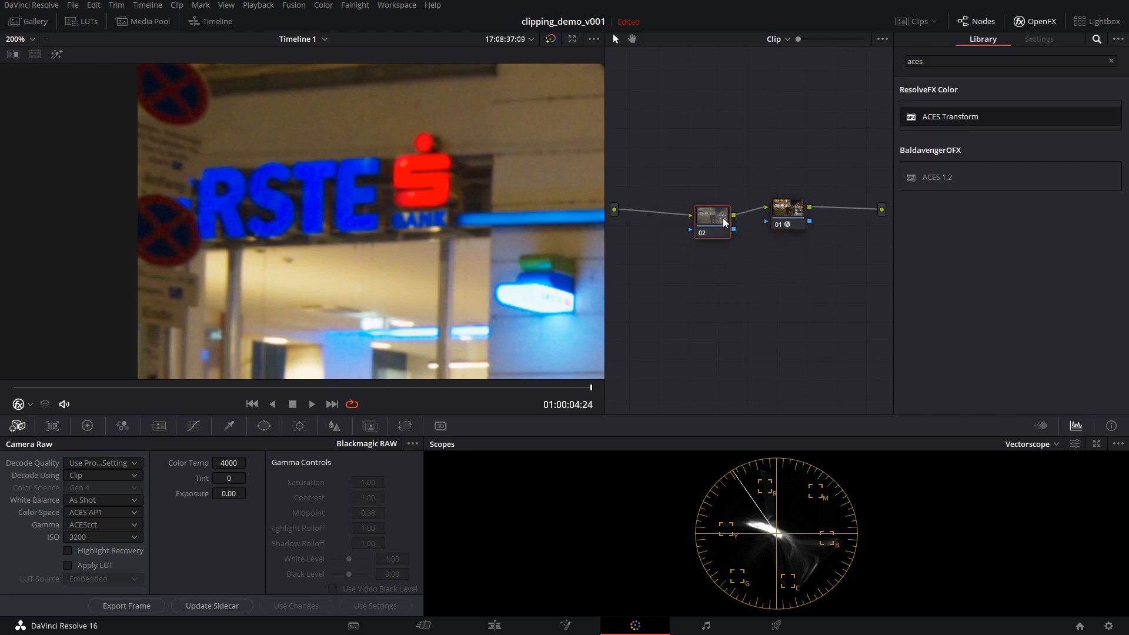
Select node 02 with saturation around 15 and move it upward in the node graph
left_click(86, 426)
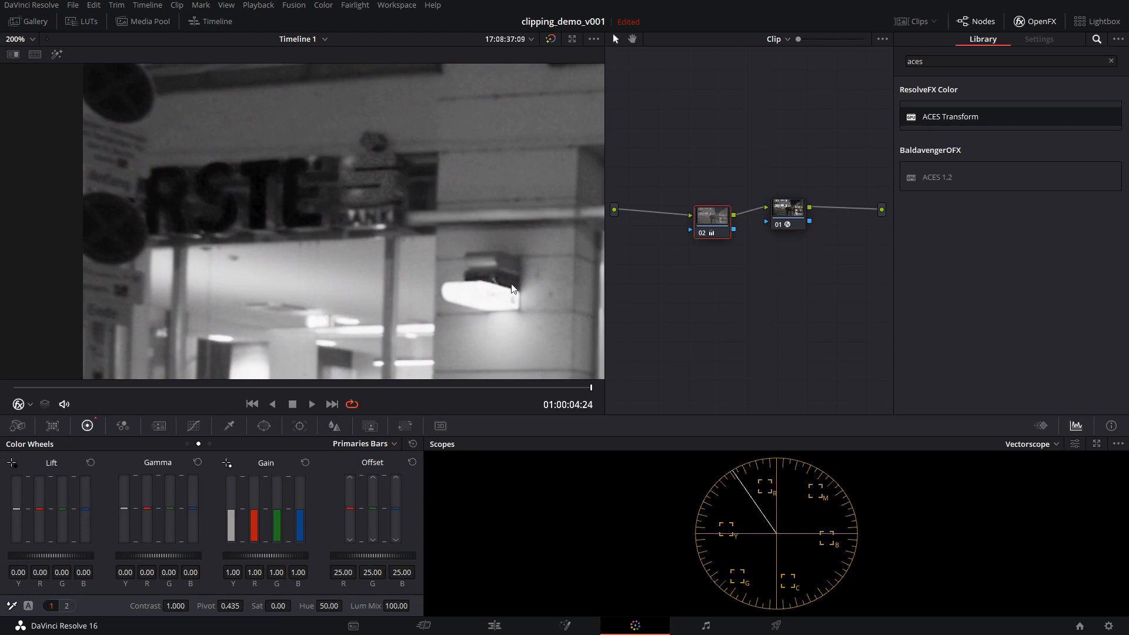
mouse_move(426, 263)
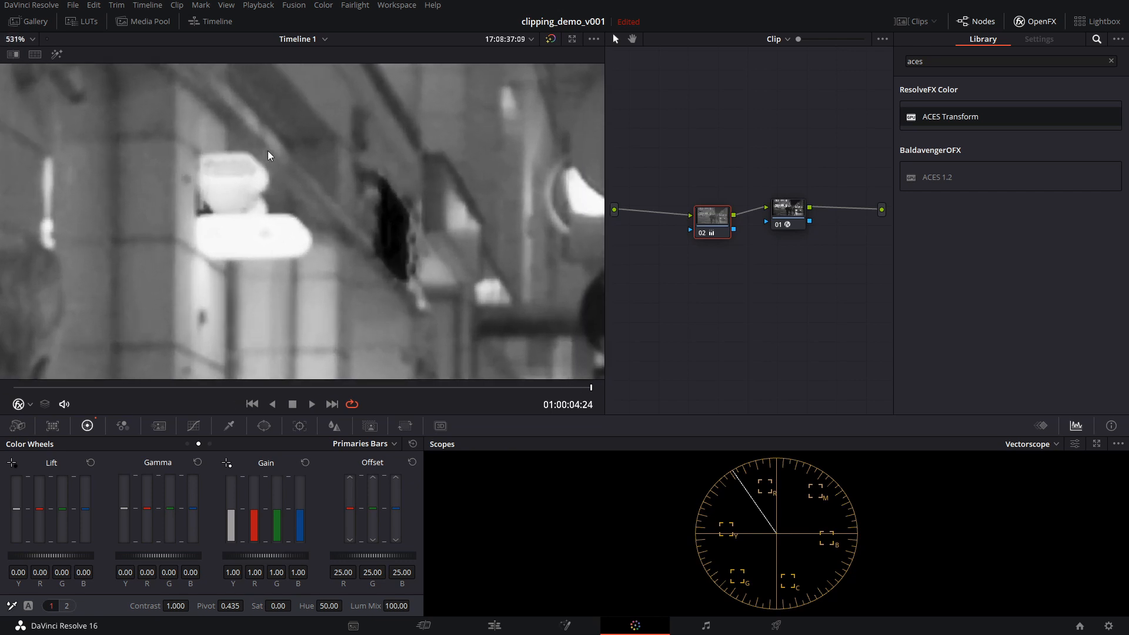
mouse_move(215, 212)
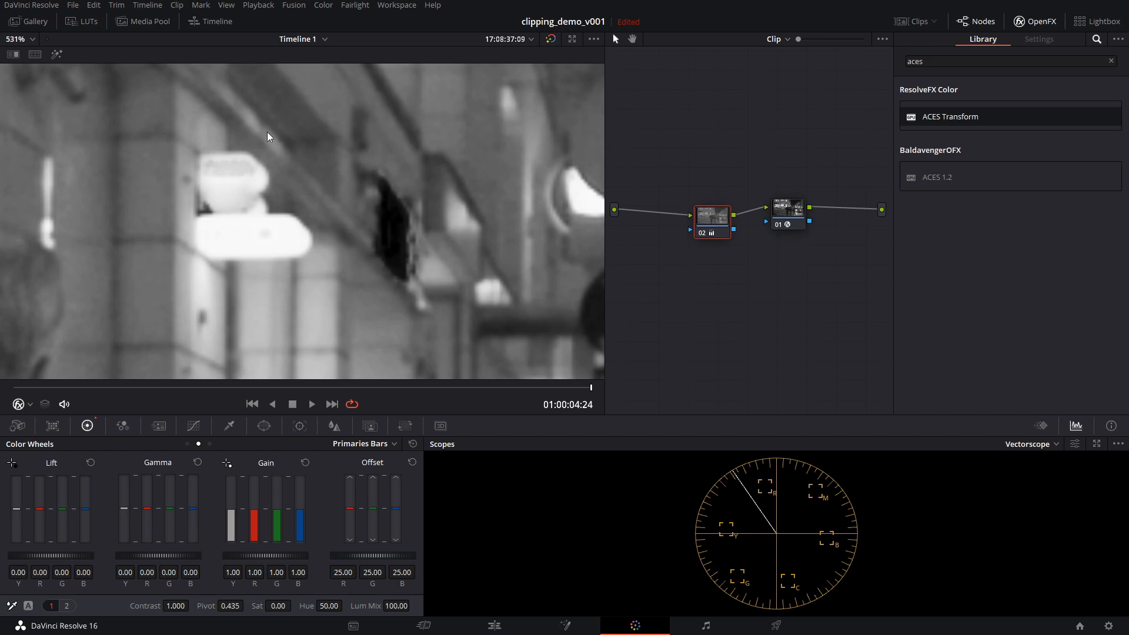
mouse_move(402, 219)
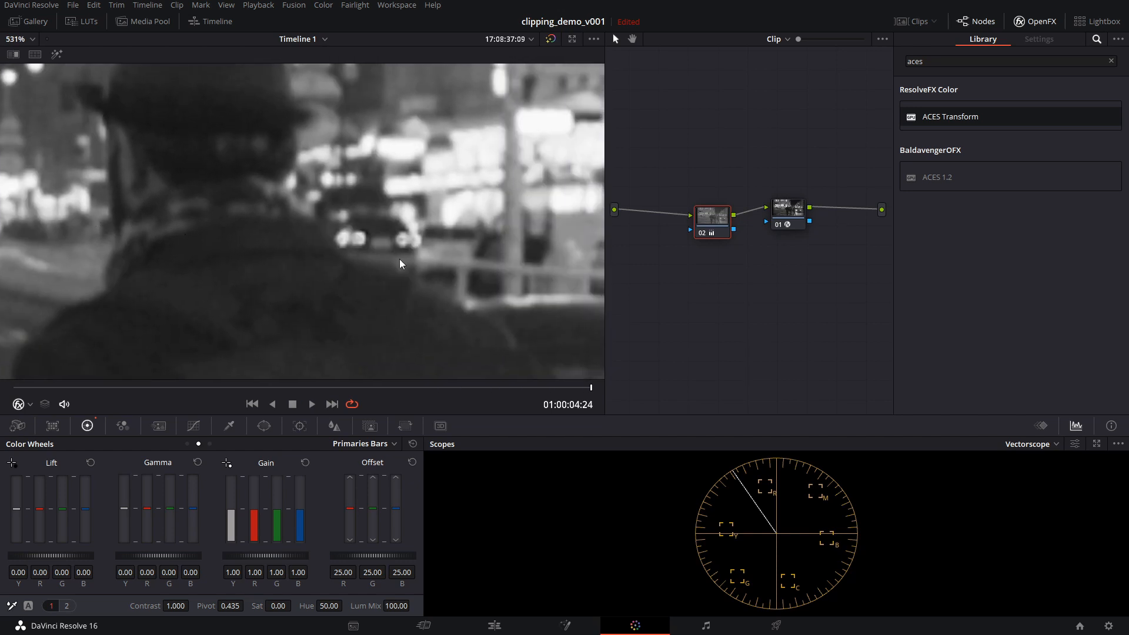
mouse_move(340, 238)
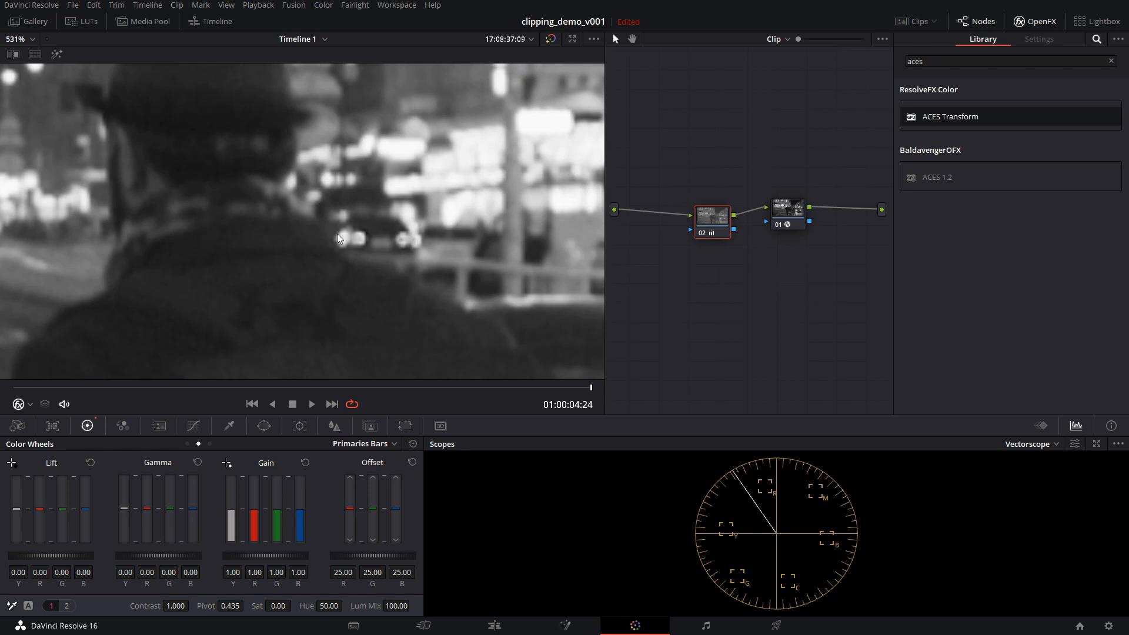
mouse_move(430, 254)
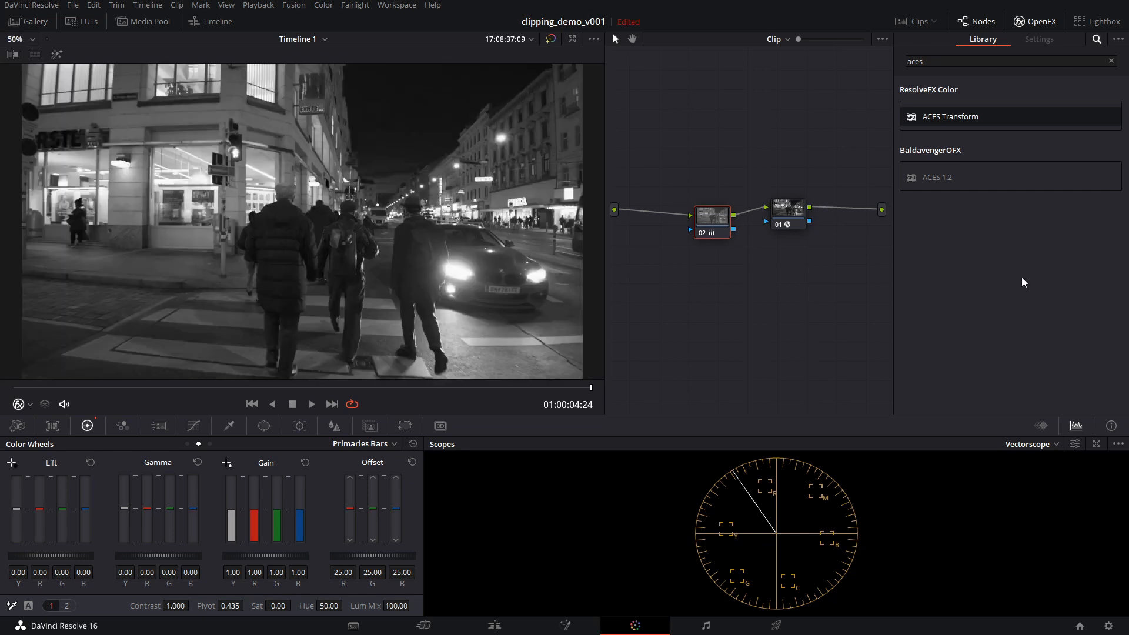
left_click(707, 217)
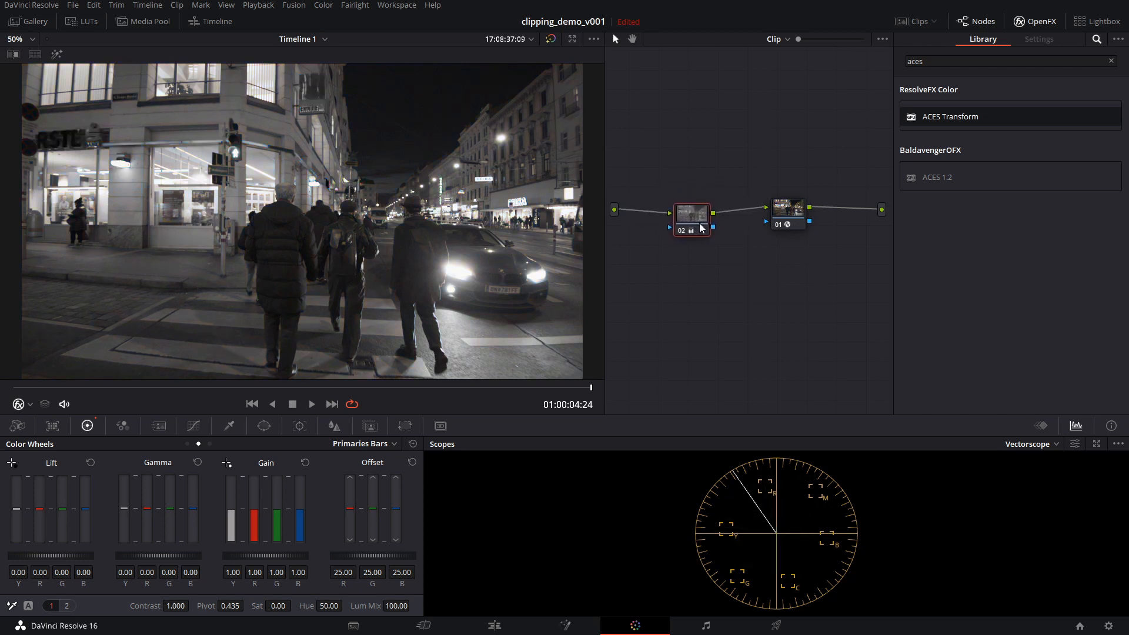
left_click_drag(692, 220, 693, 114)
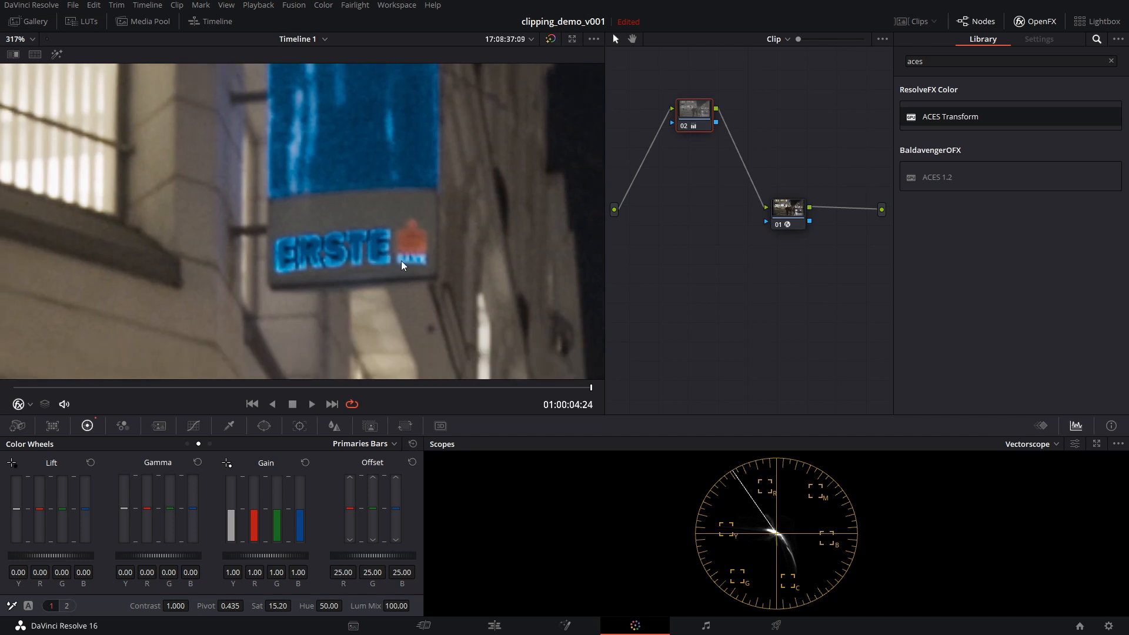
mouse_move(360, 245)
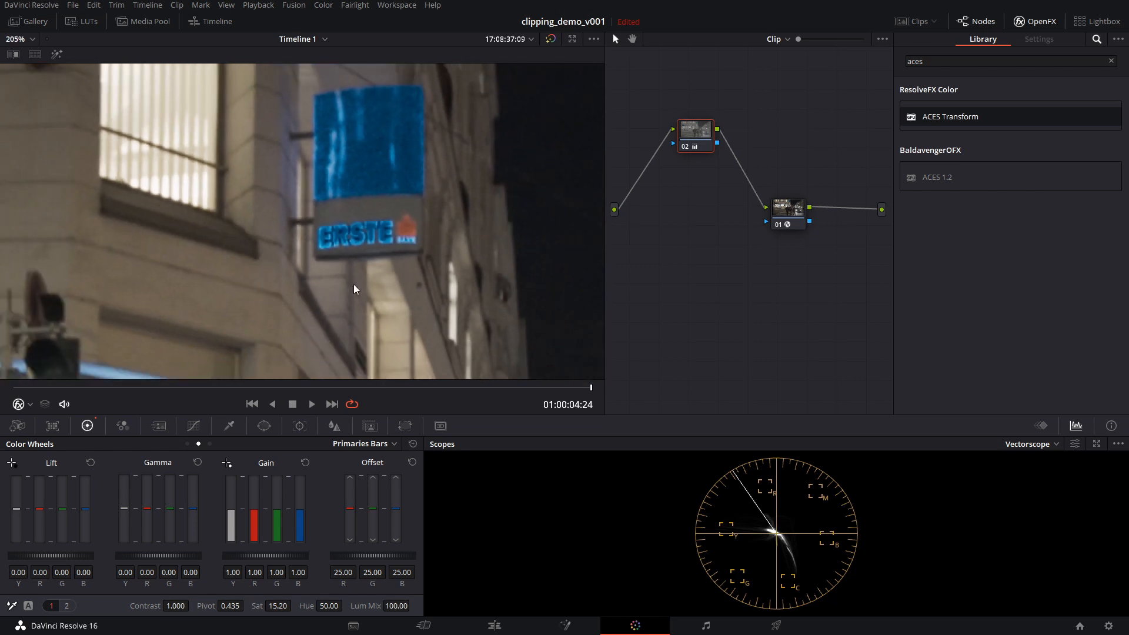
mouse_move(376, 235)
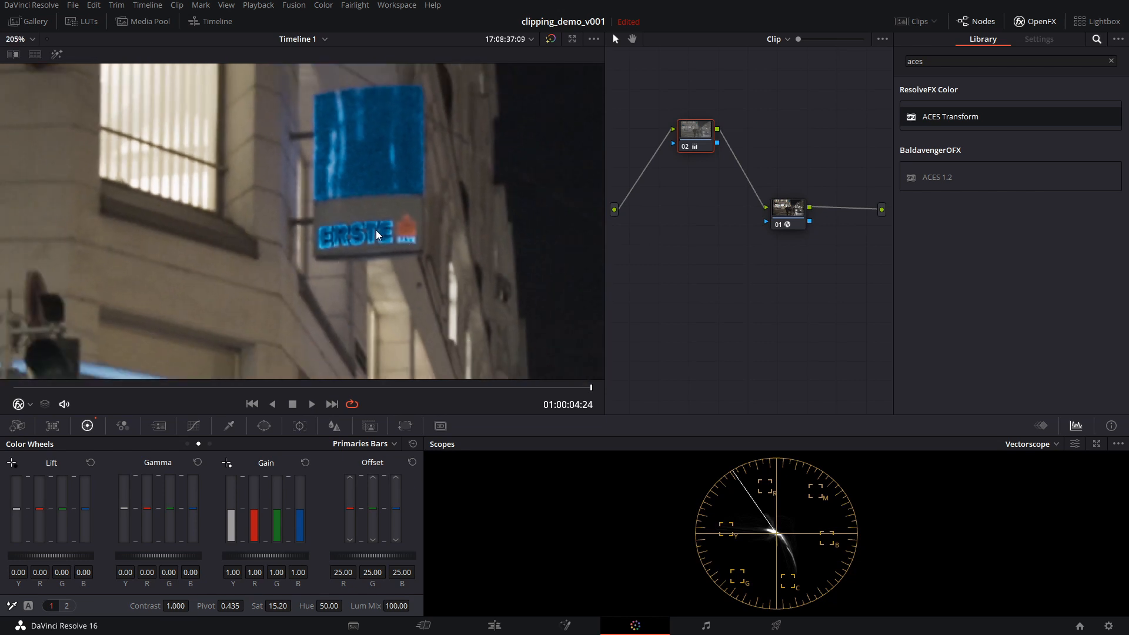
mouse_move(388, 109)
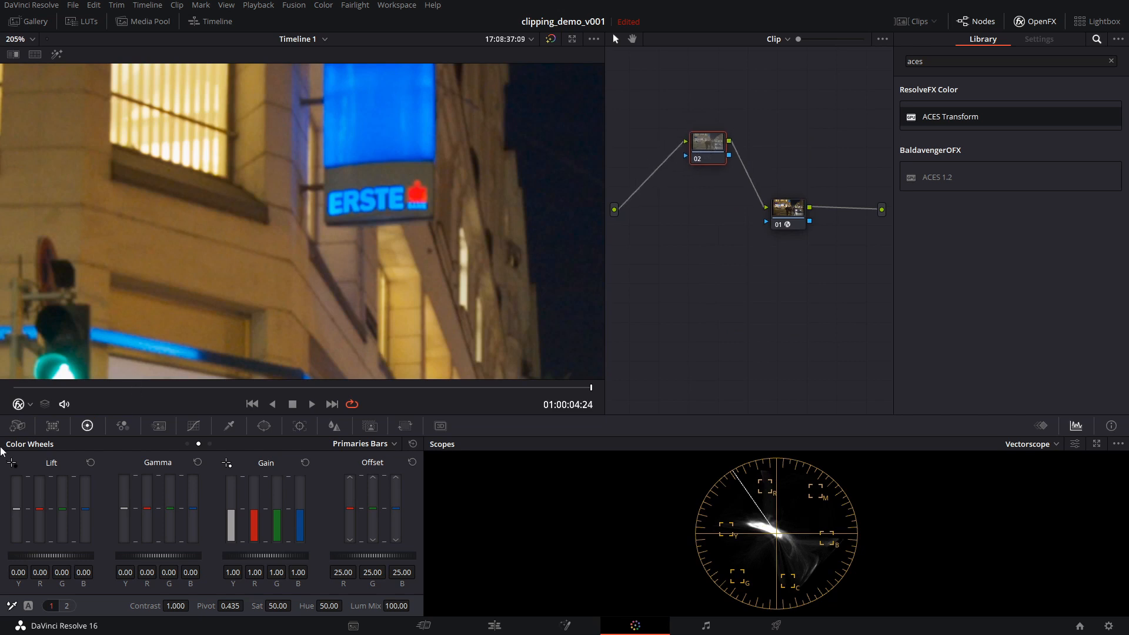
Switch the raw decode colour space and gamma to Blackmagic Design / Film
left_click(17, 426)
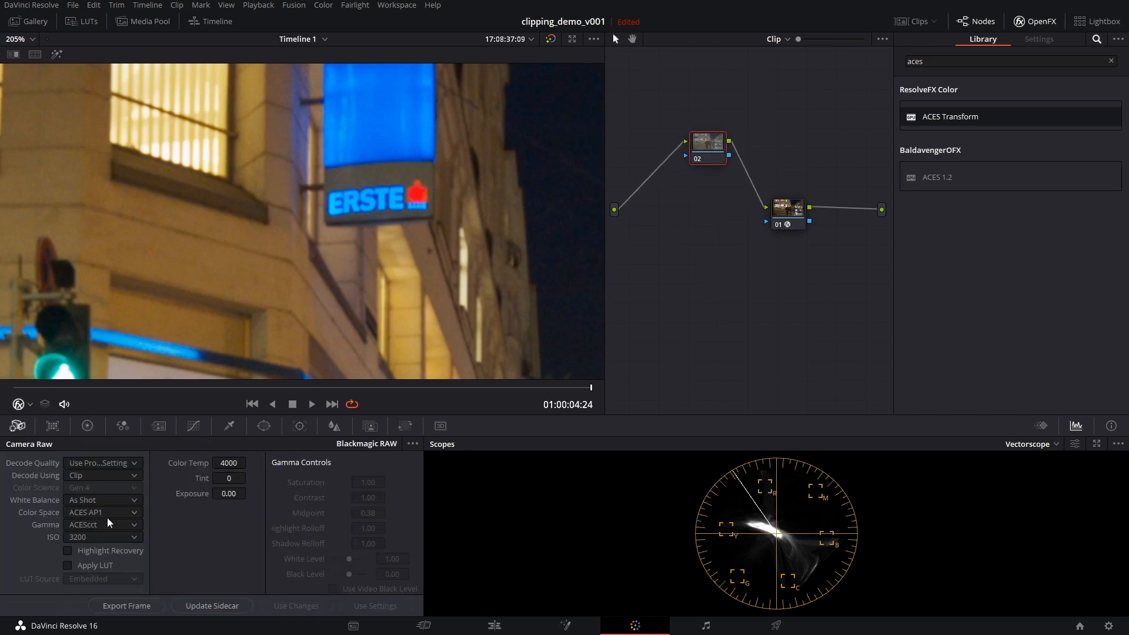
left_click(103, 513)
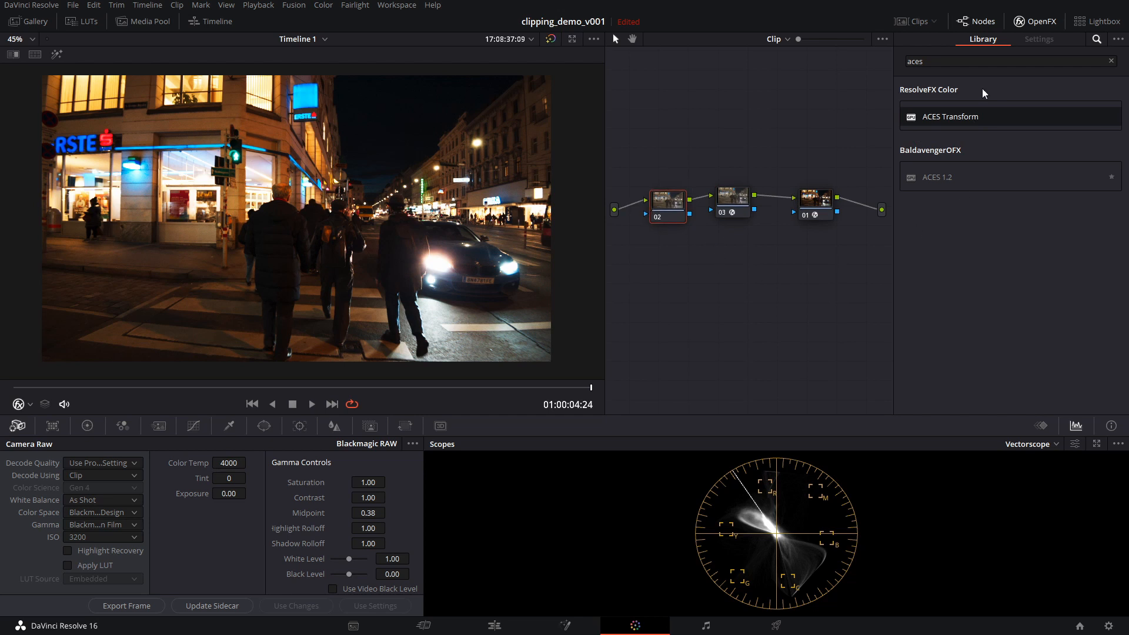
Apply a Color Space Transform on node 02 with output gamma RED Log3G10
left_click(1109, 60)
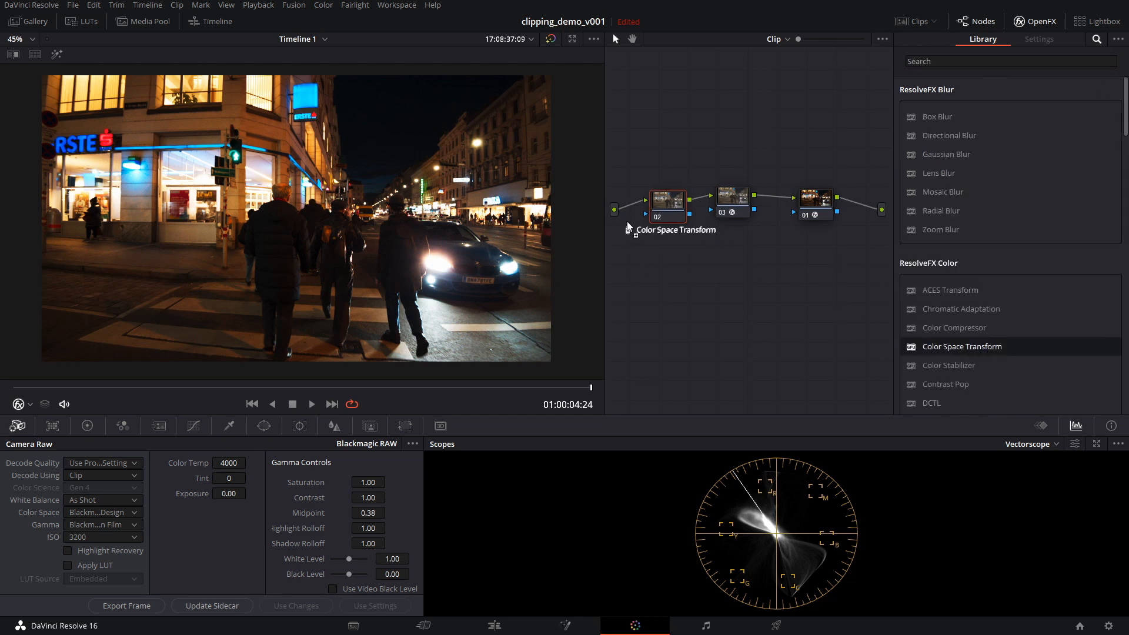
left_click(666, 199)
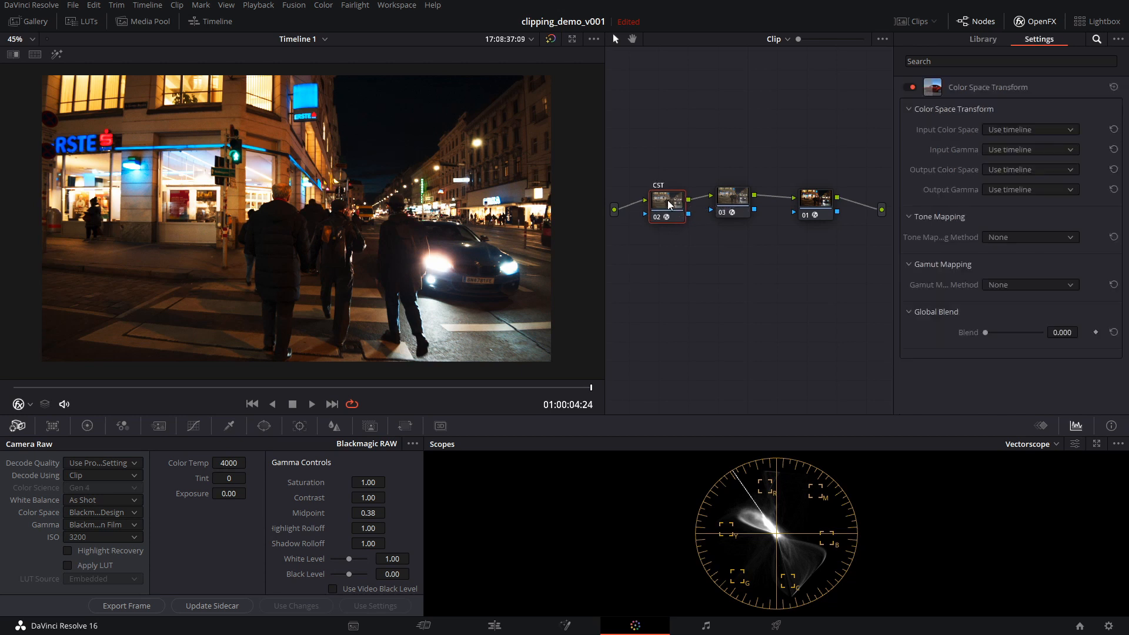
left_click(732, 200)
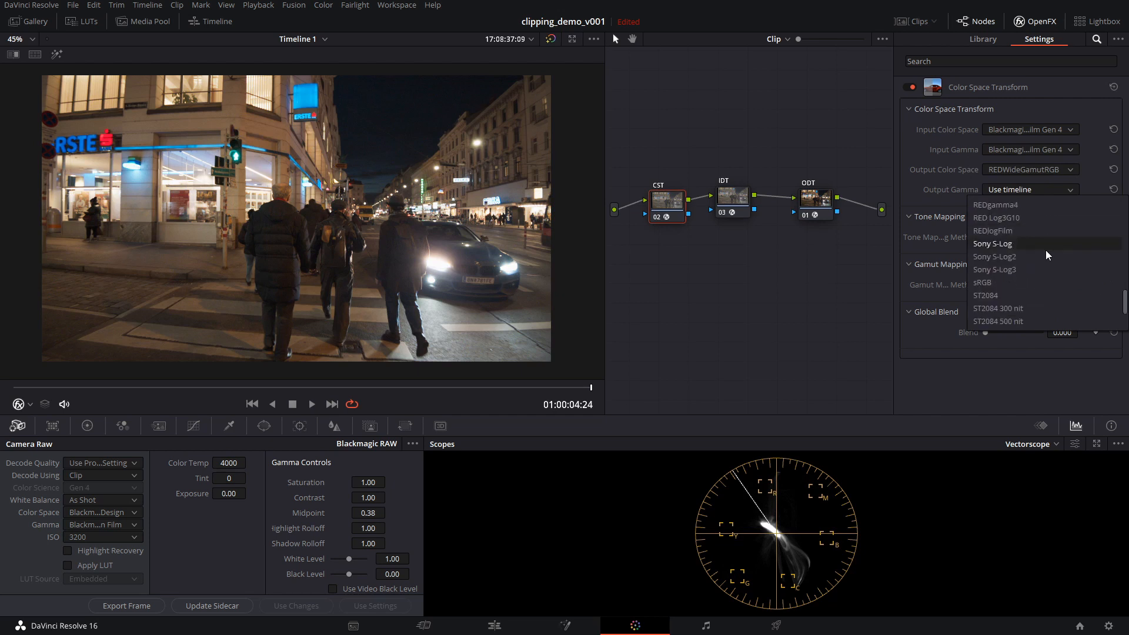
left_click(997, 218)
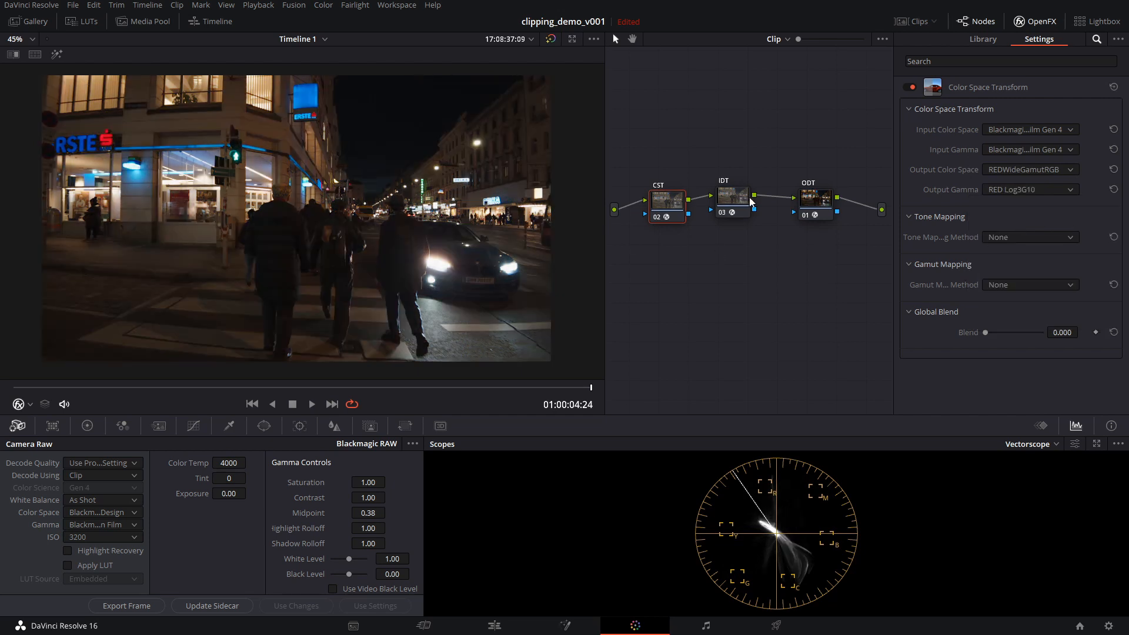
Set the IDT node's ACES input to RWG/Log3G10 and review the CST and IDT settings
left_click(731, 196)
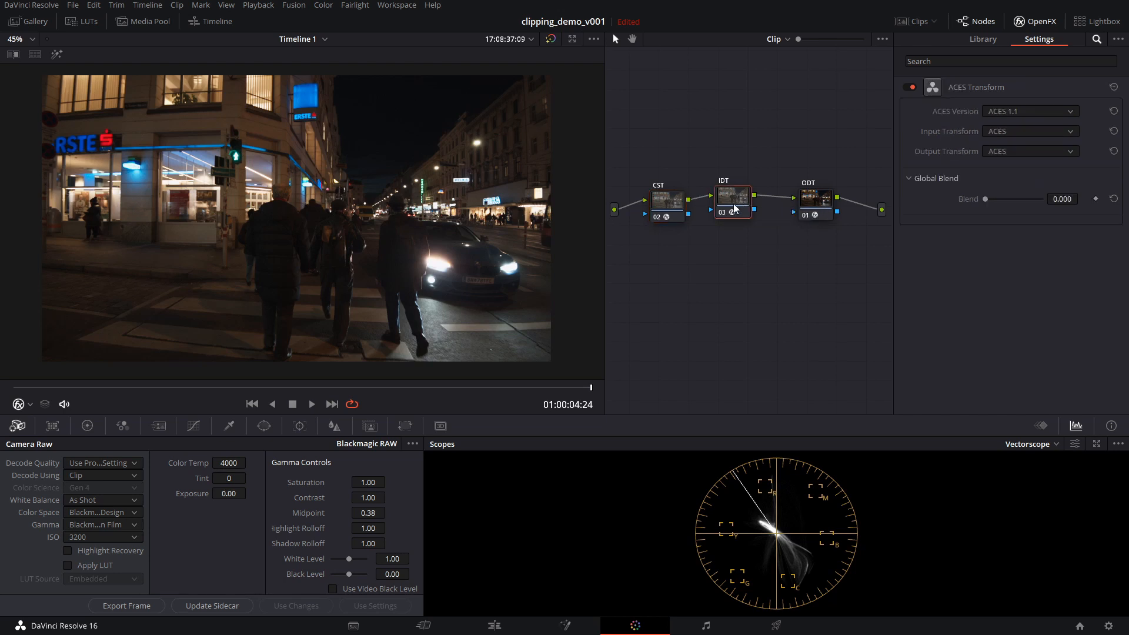
left_click(1029, 132)
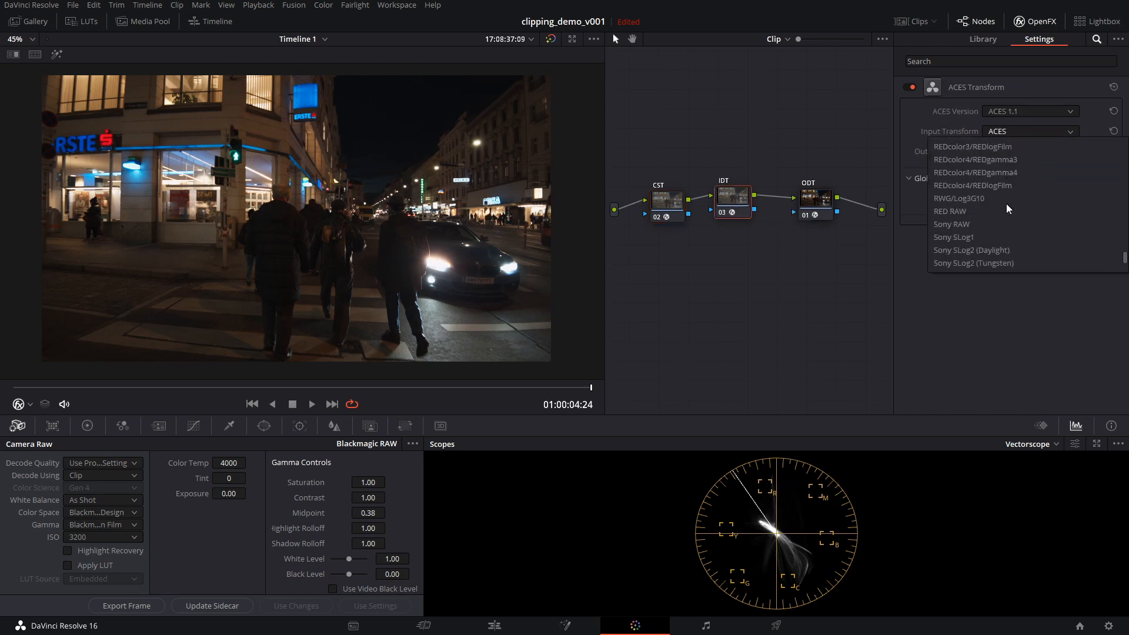
left_click(960, 198)
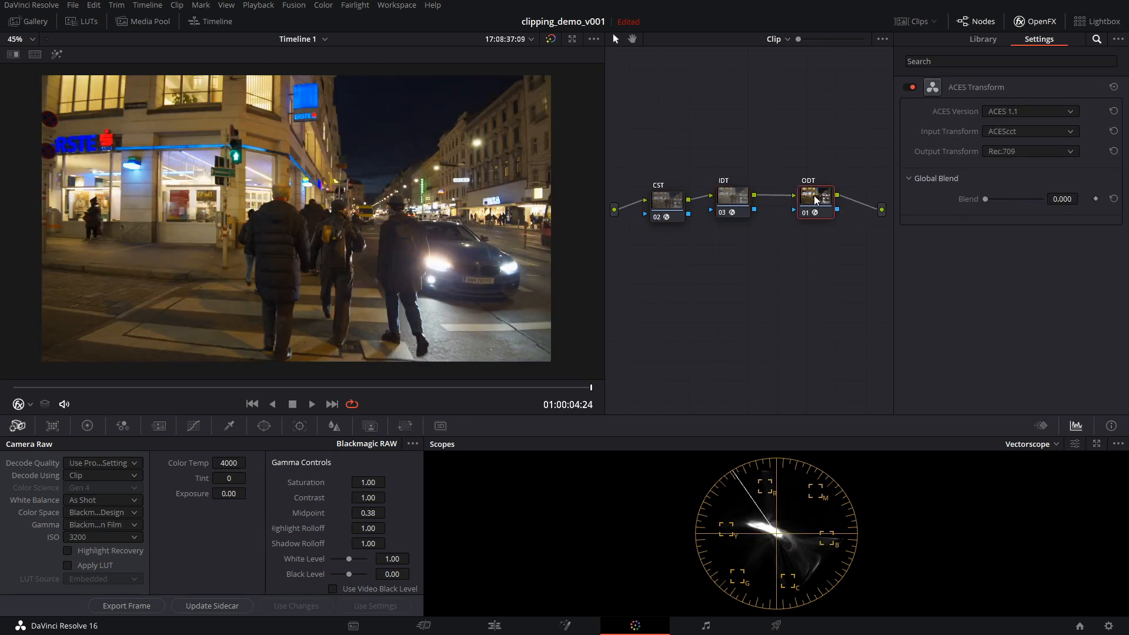
left_click(734, 196)
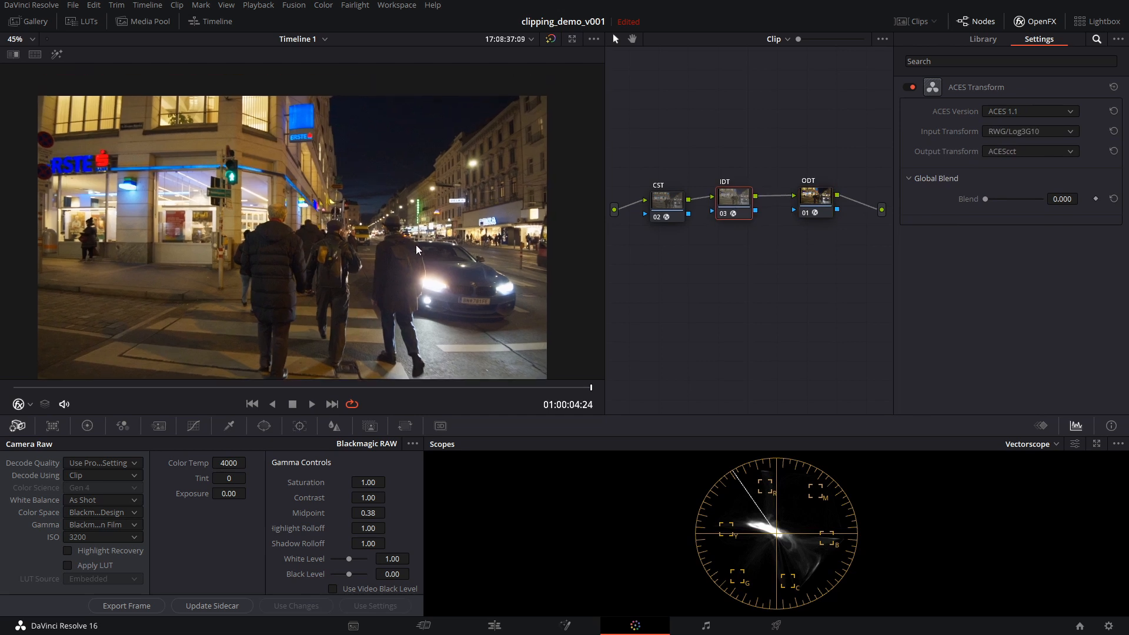
left_click(665, 198)
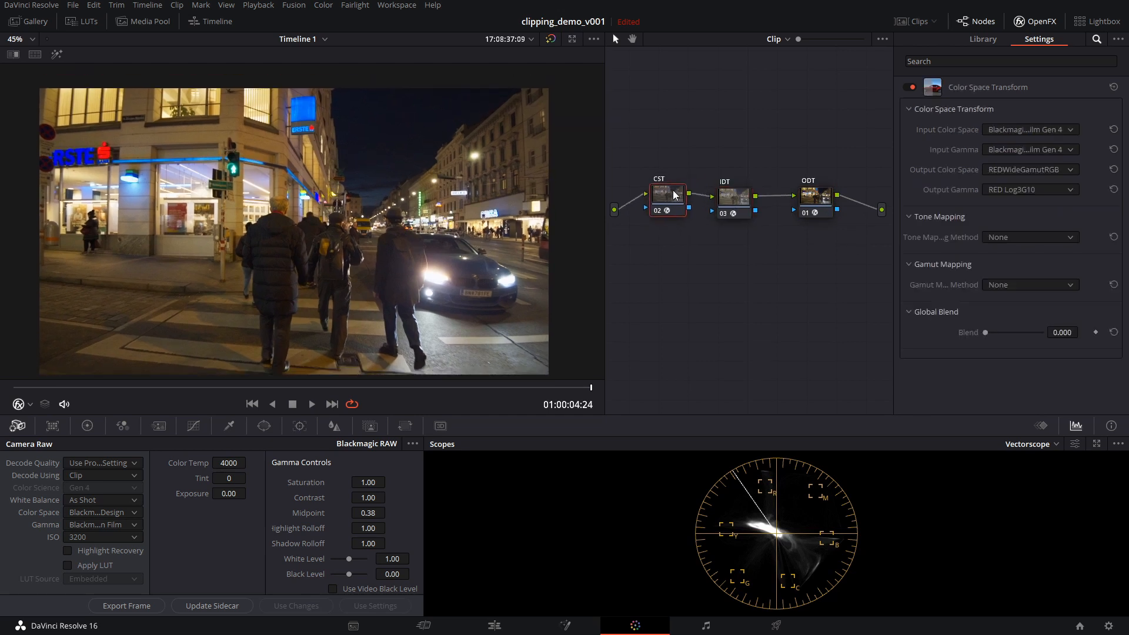
left_click(733, 196)
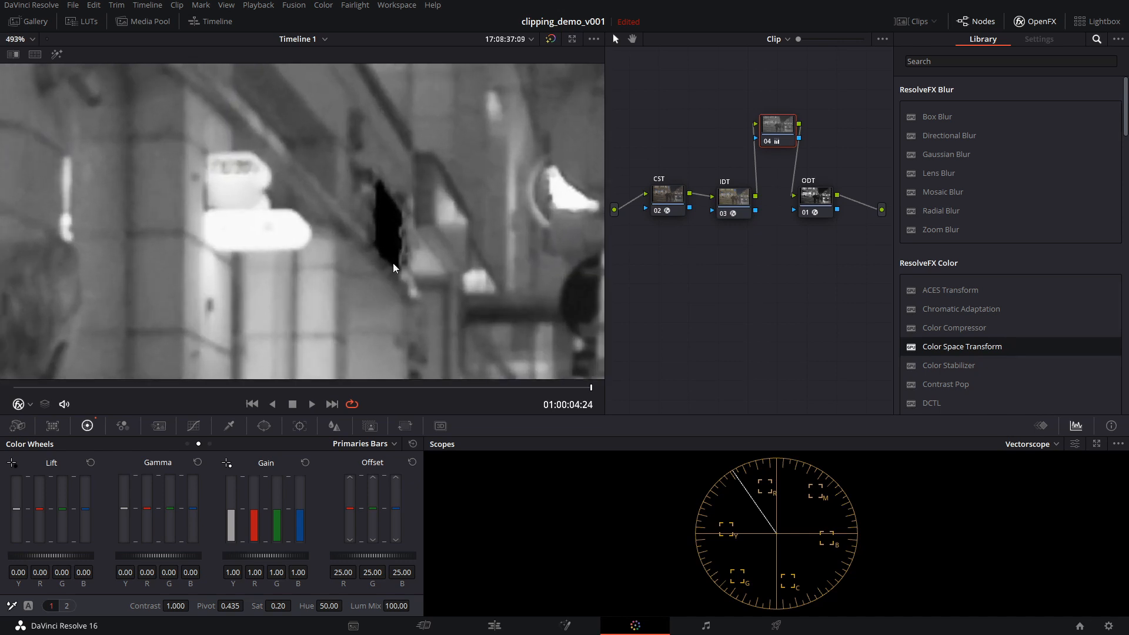
mouse_move(292, 167)
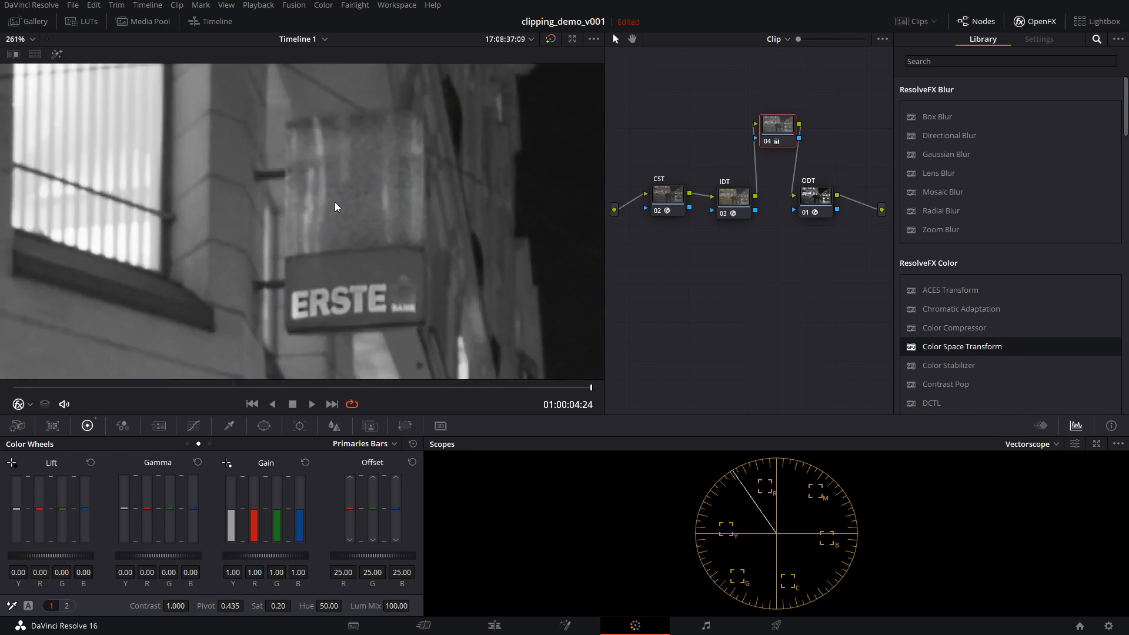
mouse_move(446, 145)
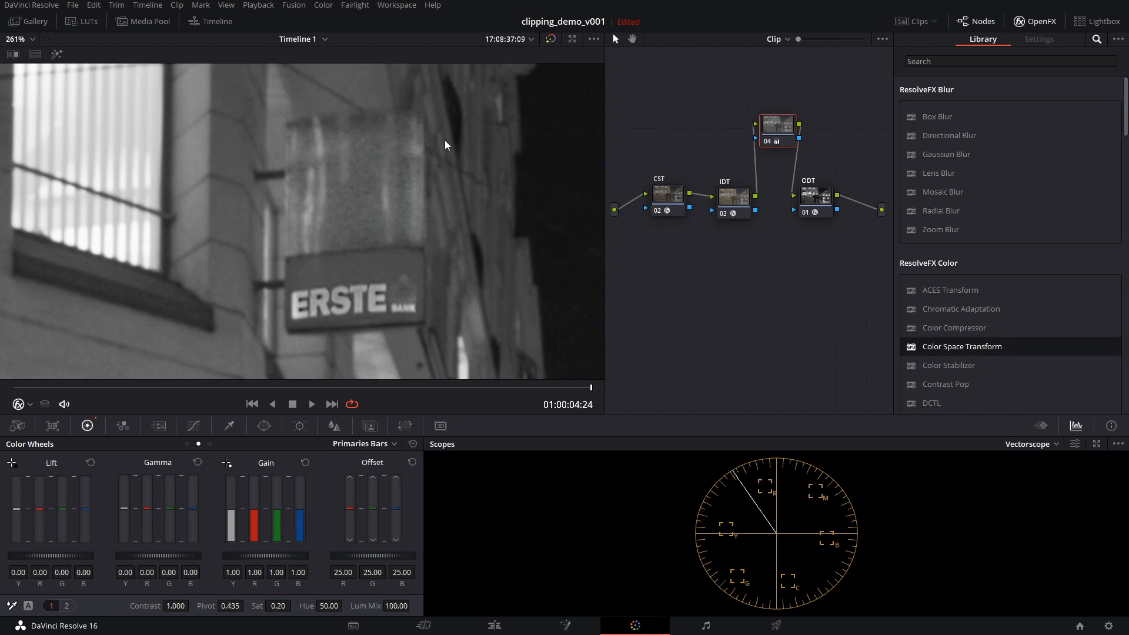
Set the viewer zoom back to Fit to show the whole greyscale frame
left_click(21, 39)
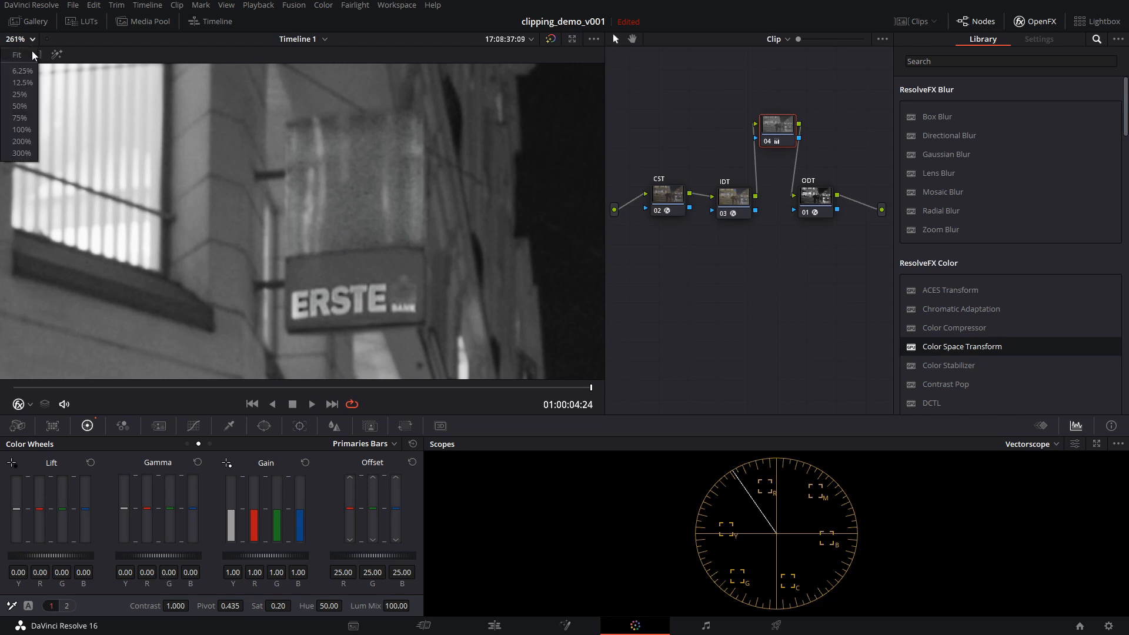
left_click(21, 106)
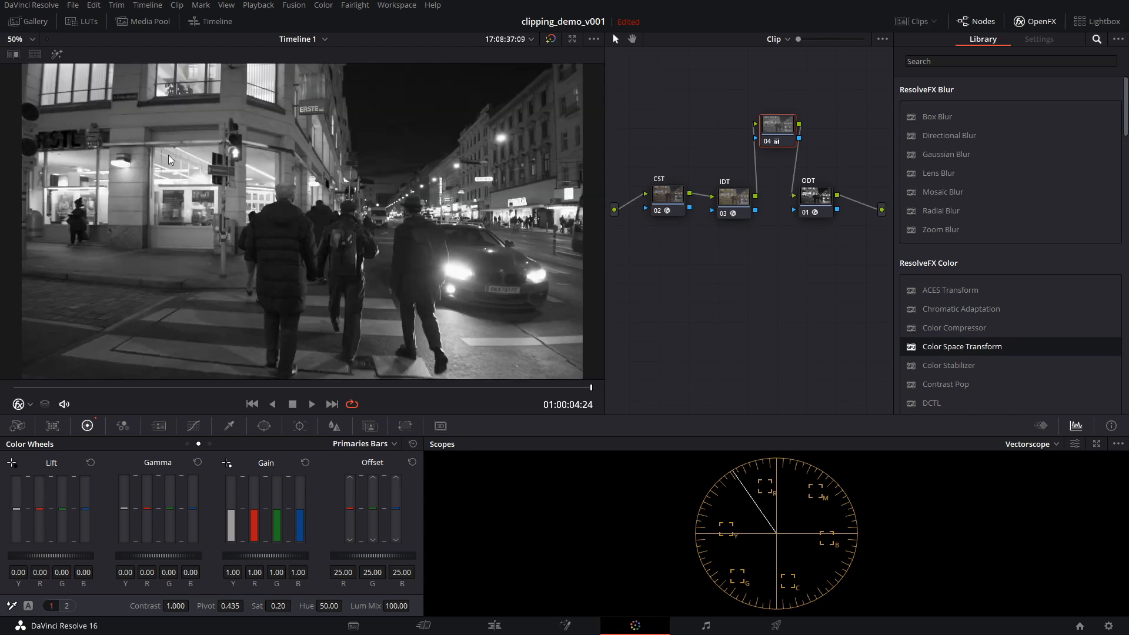
Move desaturation node 04 further right beside the IDT, then reselect the CST node
left_click(732, 196)
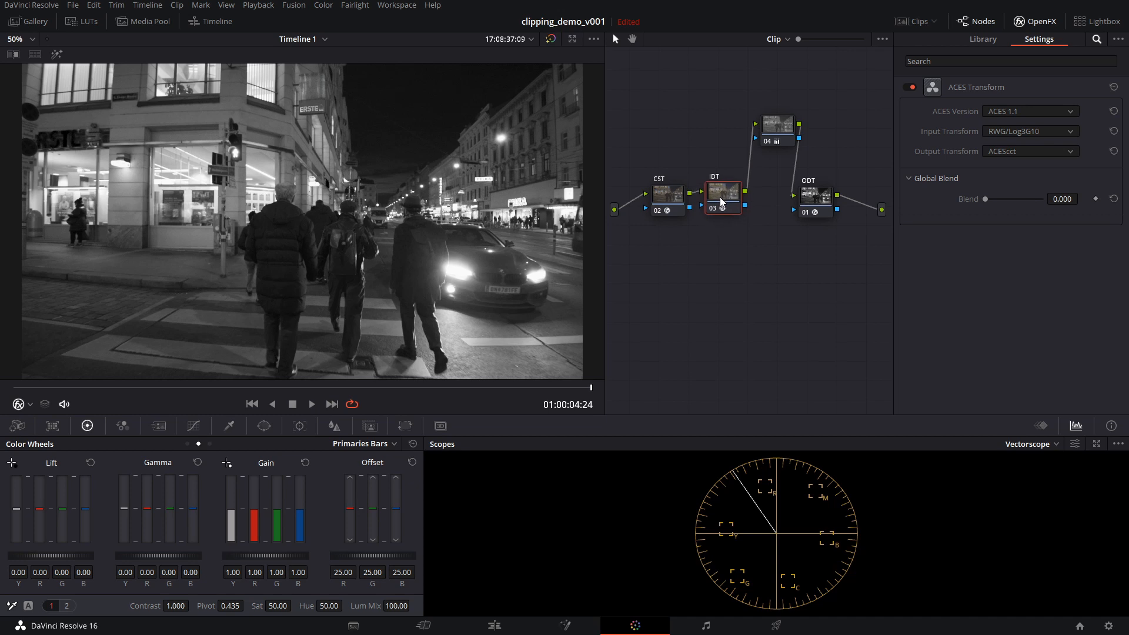
left_click(723, 194)
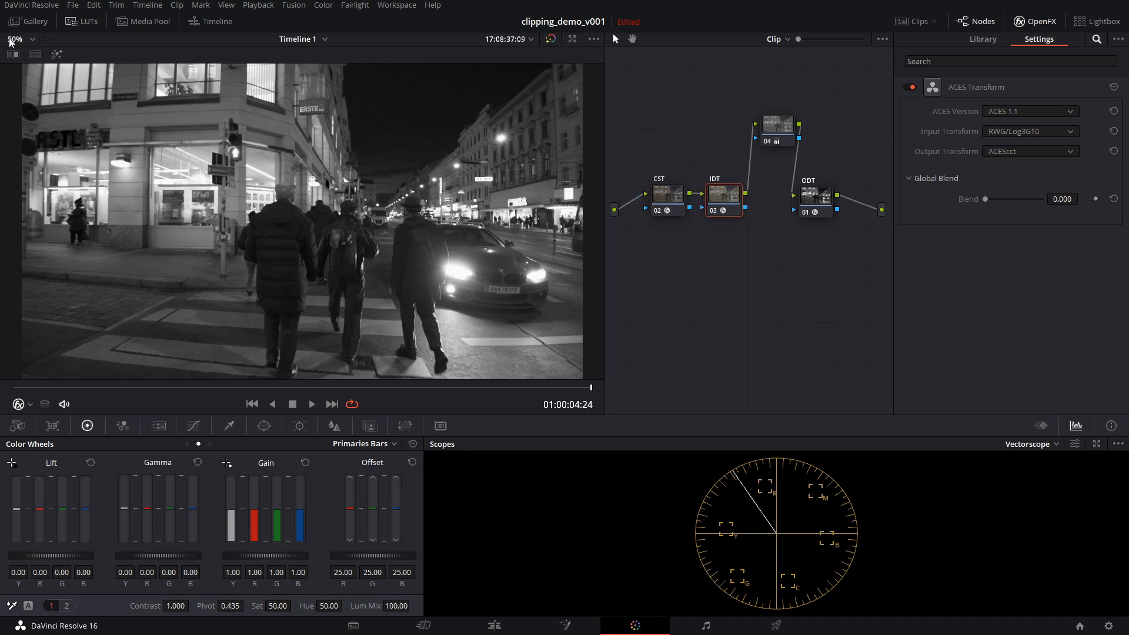
mouse_move(715, 176)
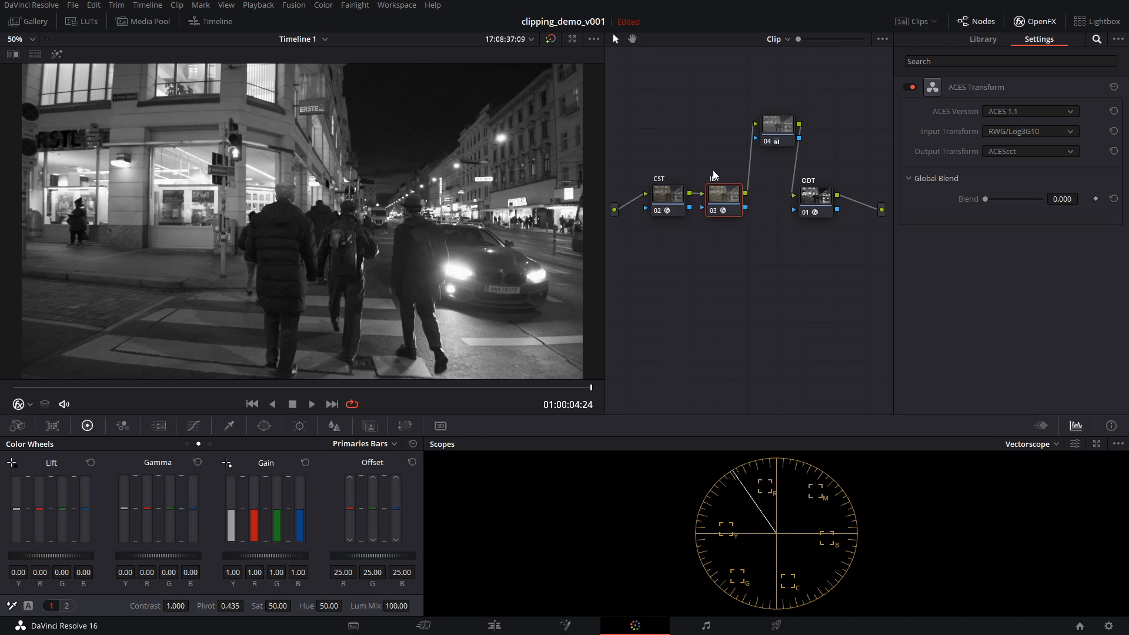
left_click(981, 39)
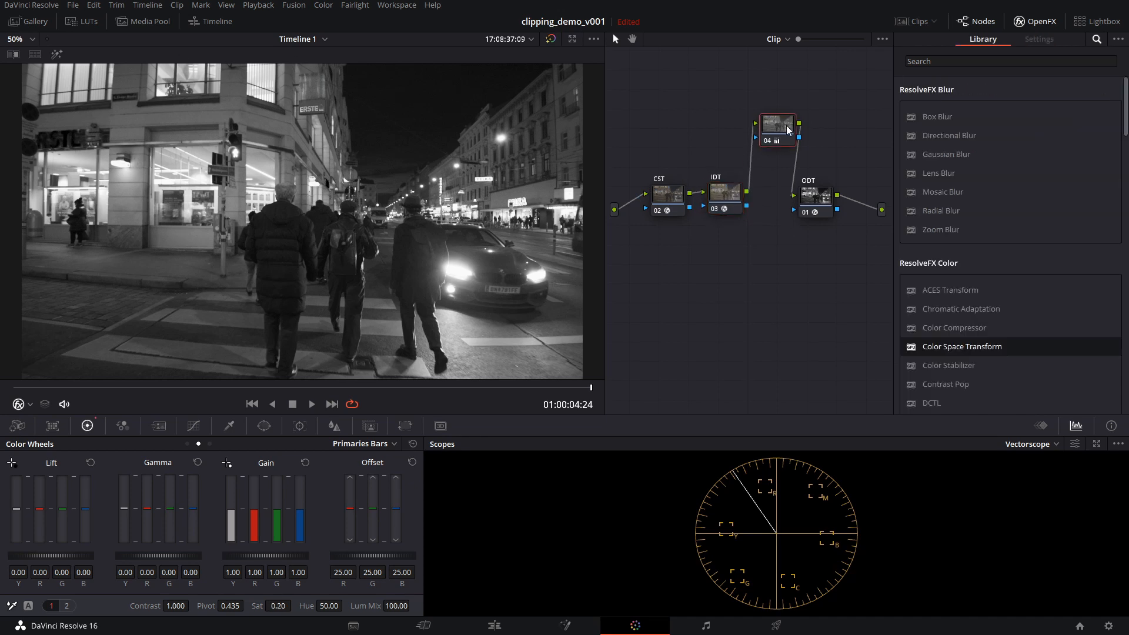
left_click_drag(778, 129, 831, 130)
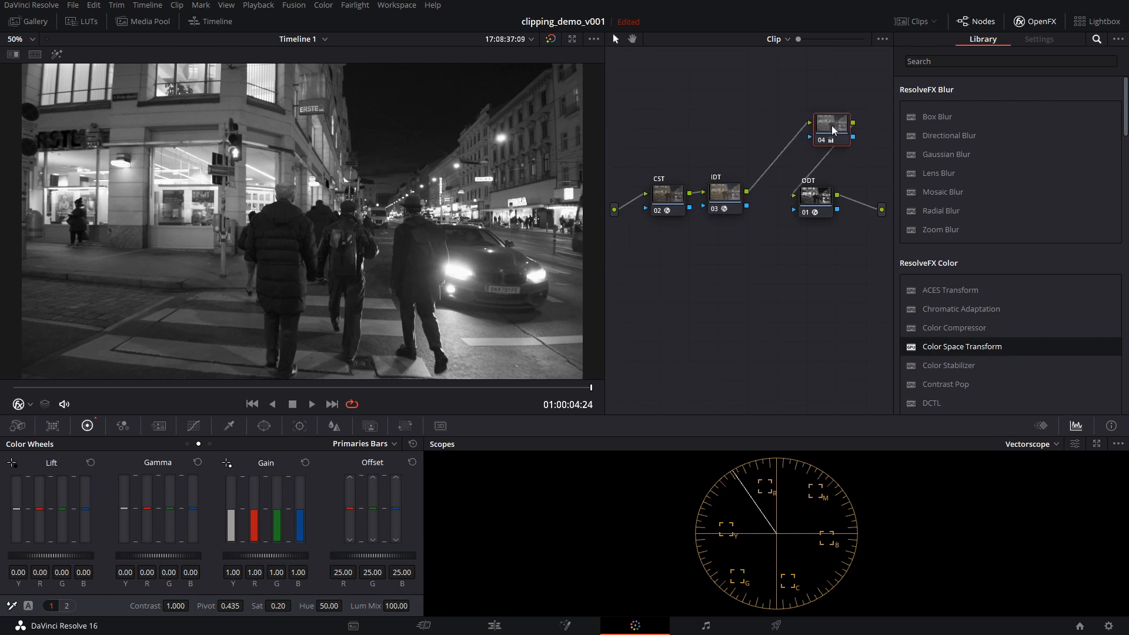
right_click(831, 122)
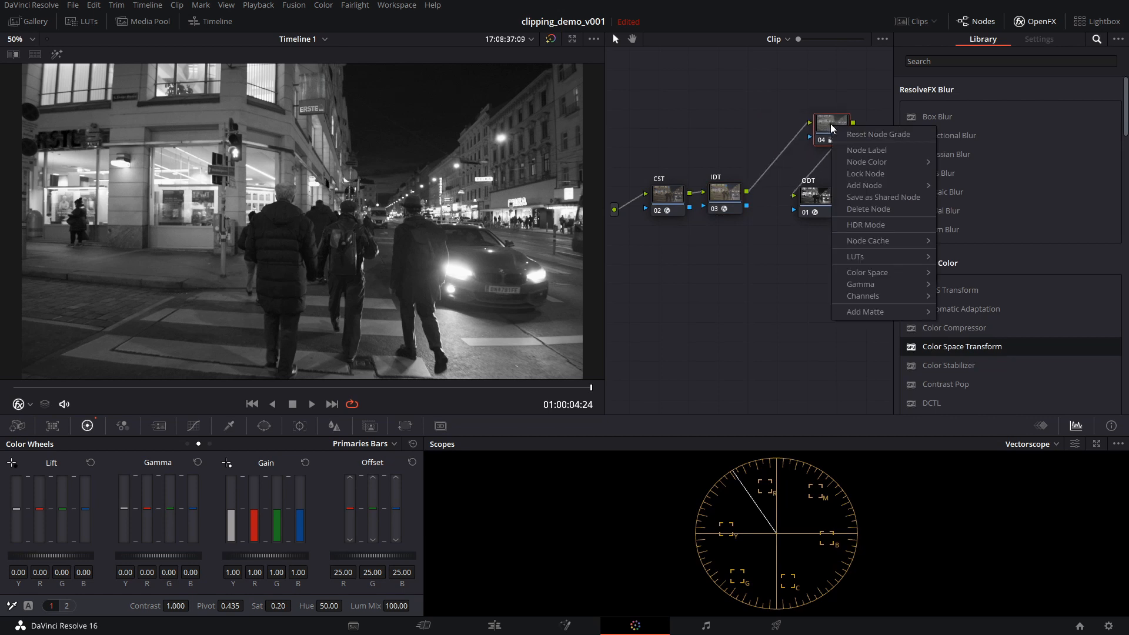
left_click(779, 128)
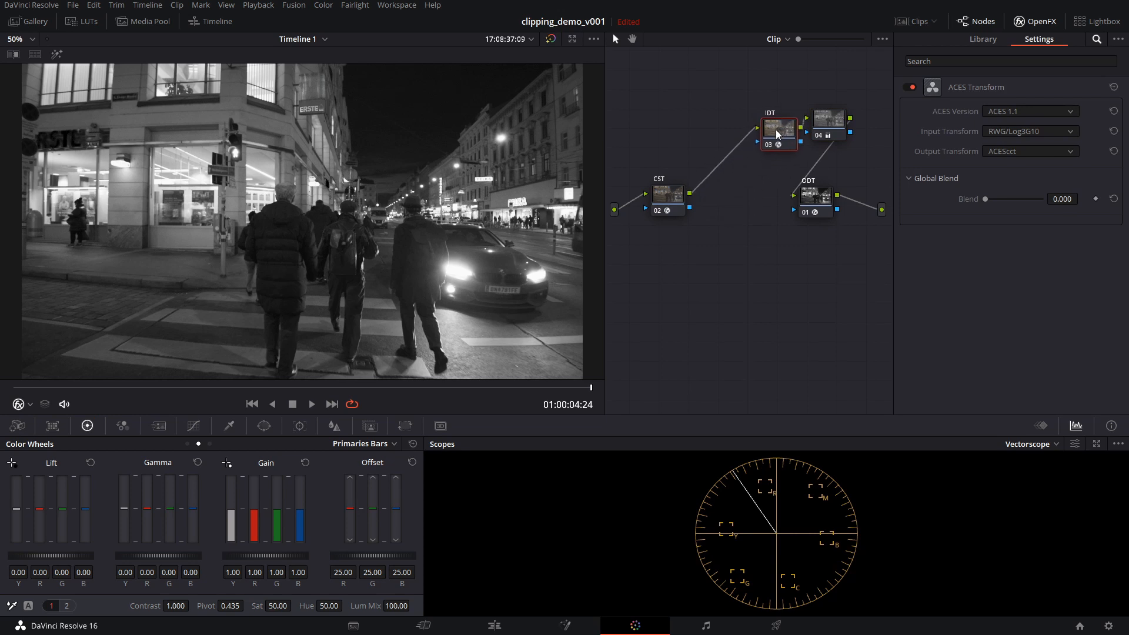
left_click(666, 195)
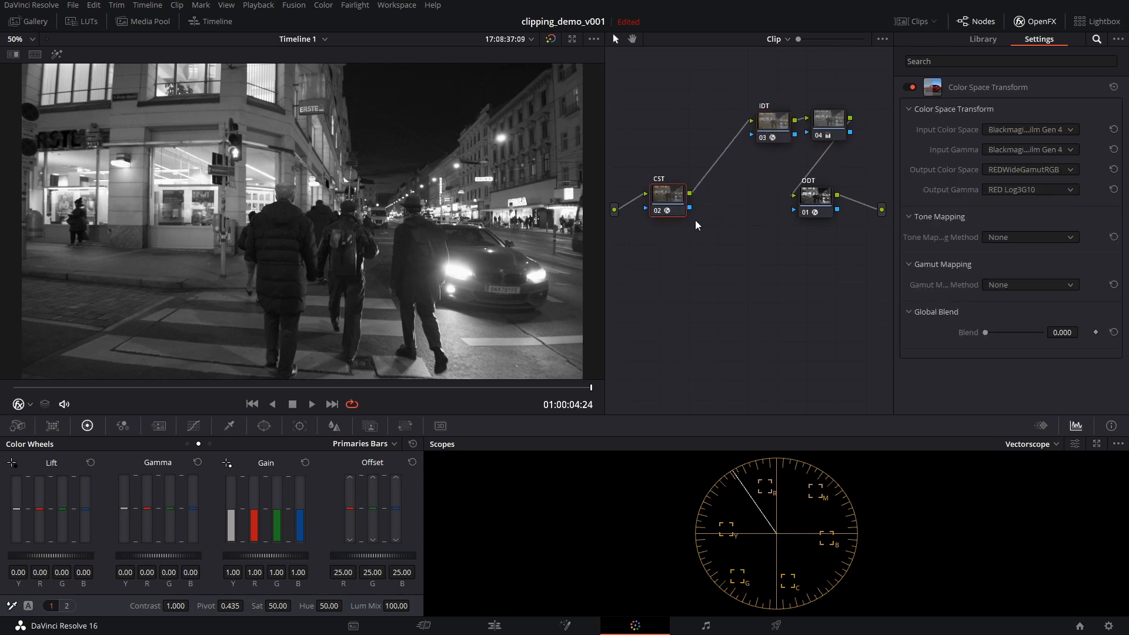
Give ACES node 05 input RWG/Log3G10 and output ACEScct, with new node 06 after it
left_click(981, 39)
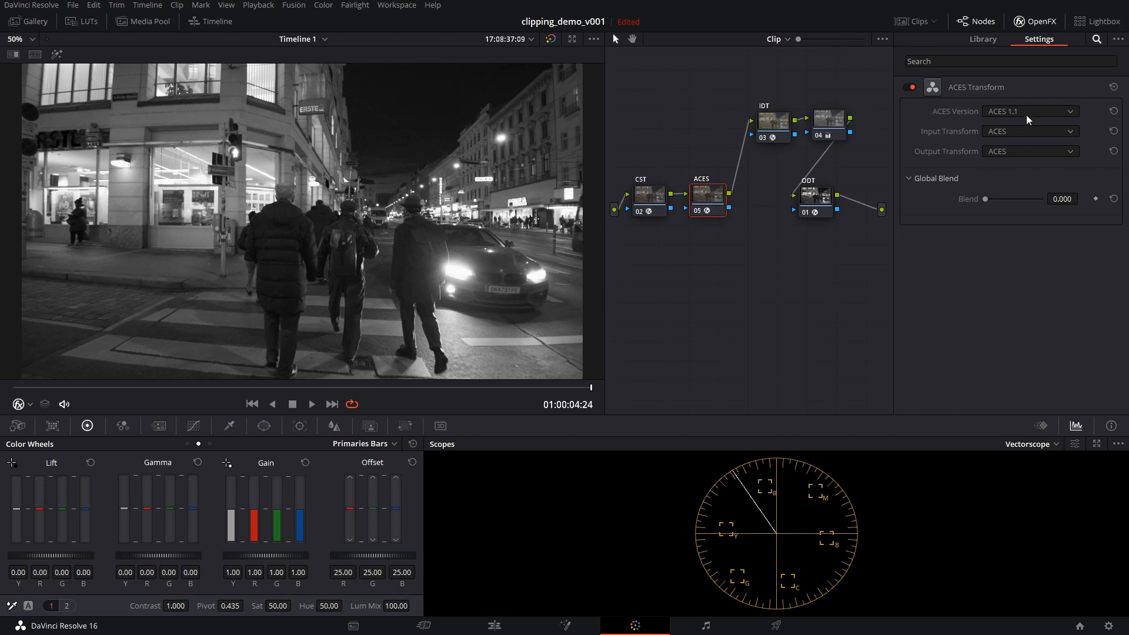
left_click(1030, 132)
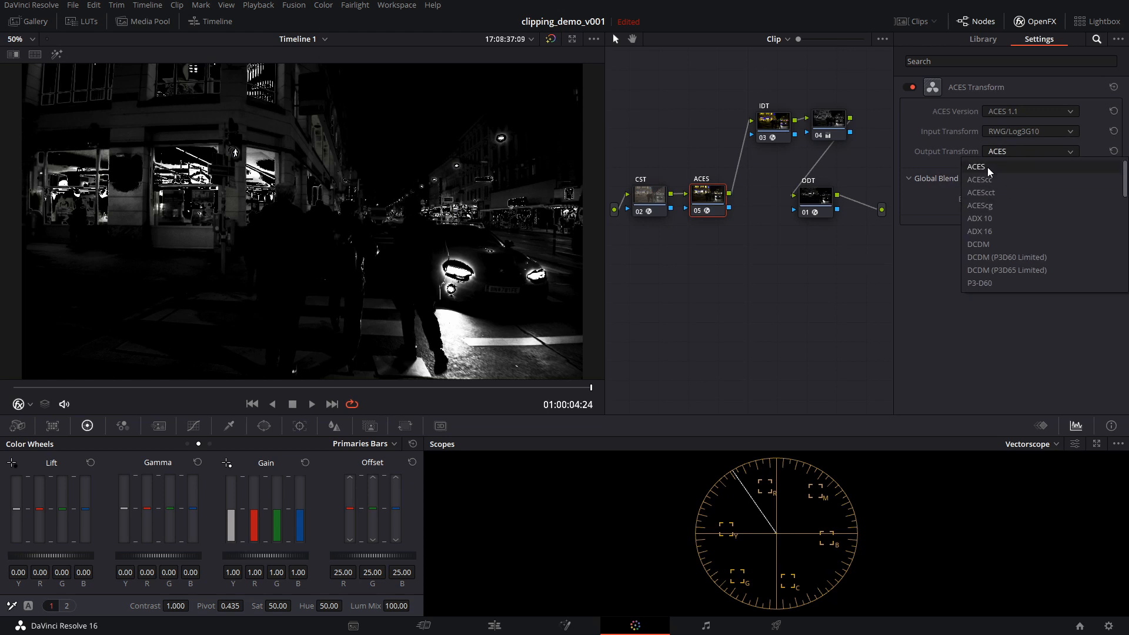
left_click(975, 166)
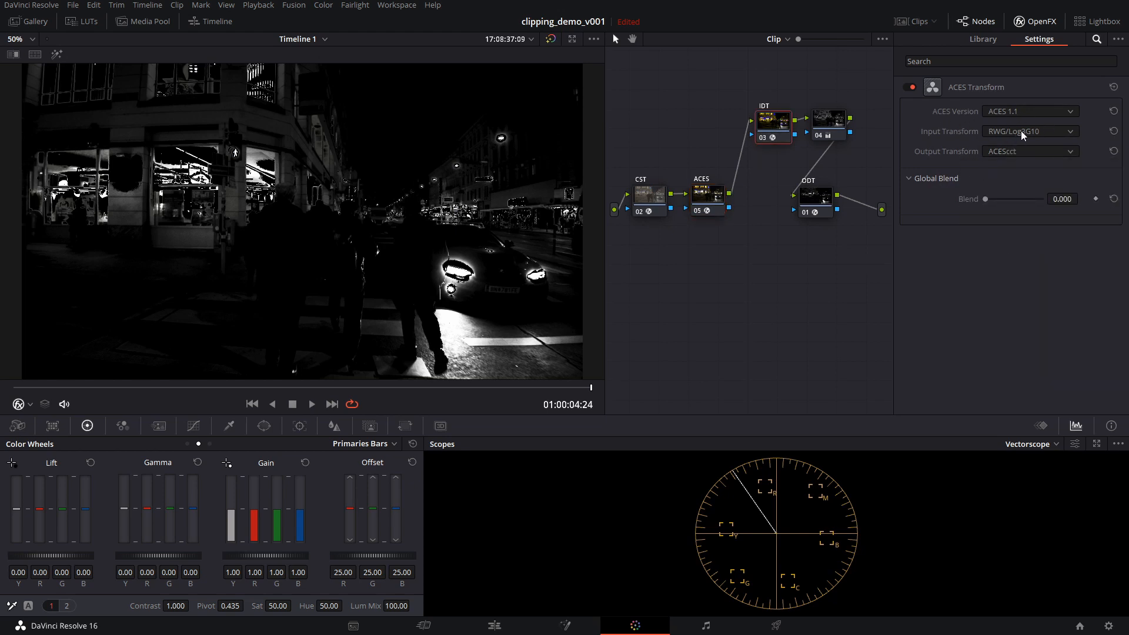
left_click(1029, 131)
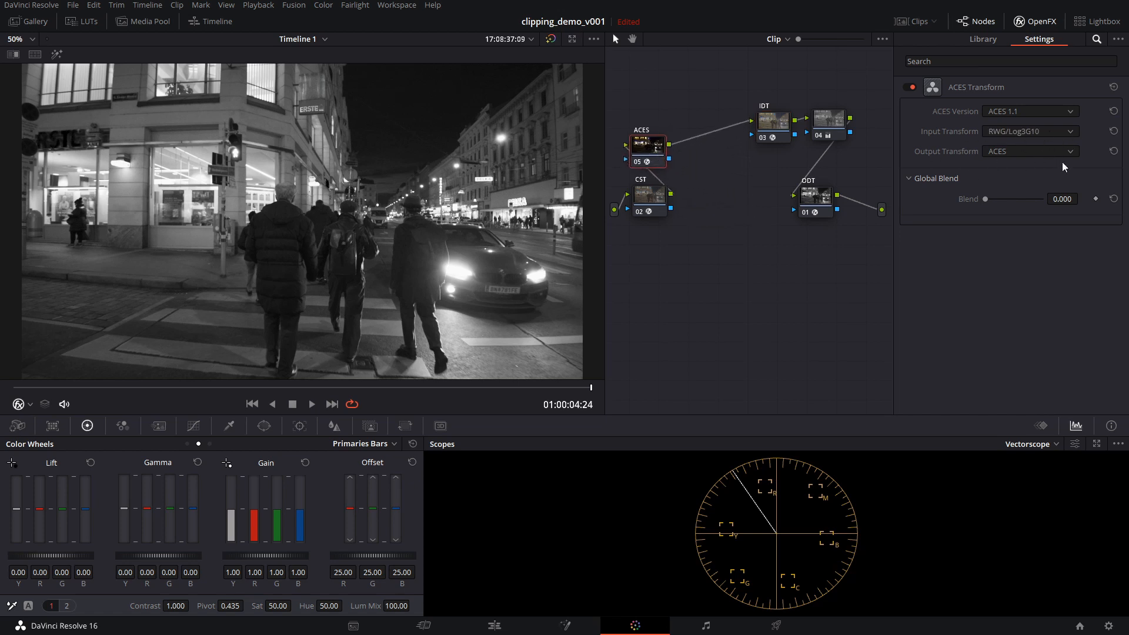
left_click(772, 120)
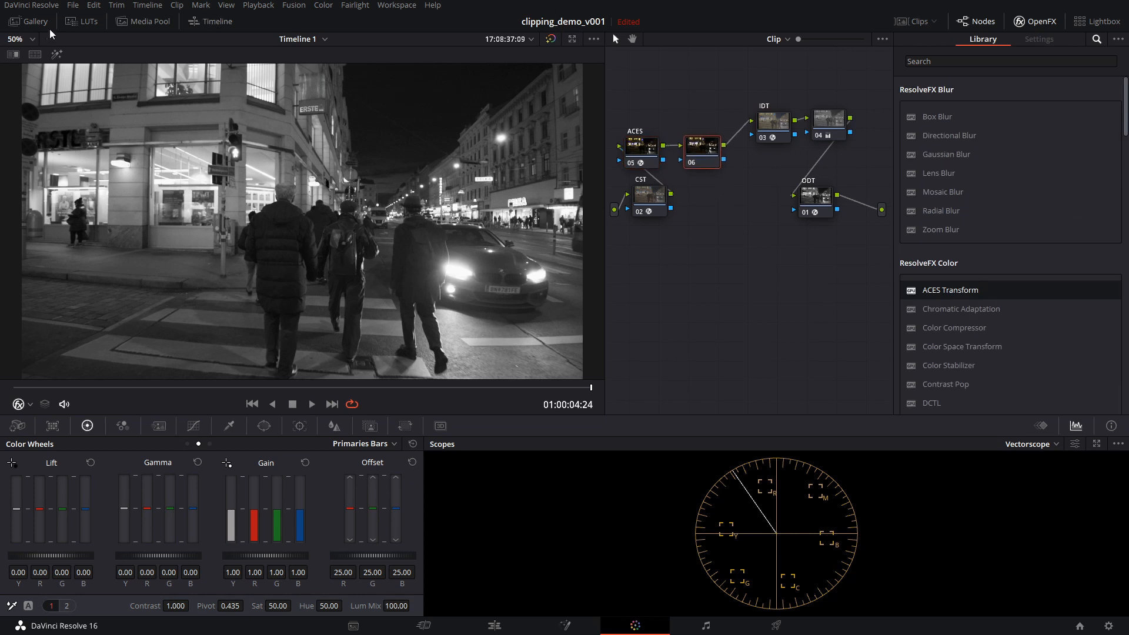
Apply the LMT Neon Suppression LUT from the LUT browser onto node 06
left_click(83, 21)
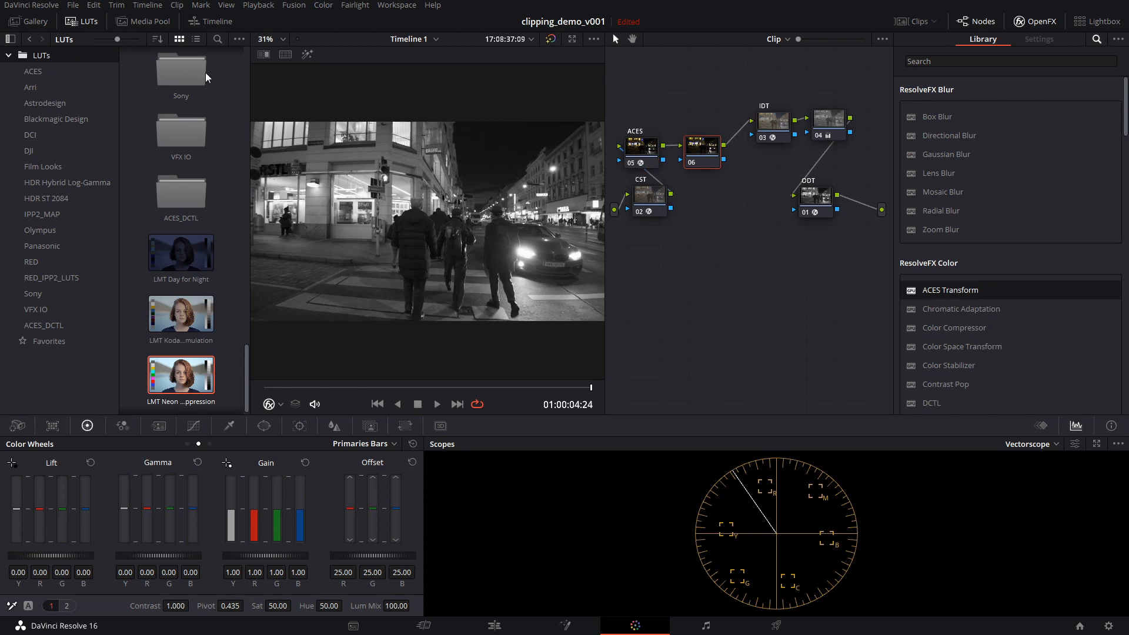
mouse_move(228, 271)
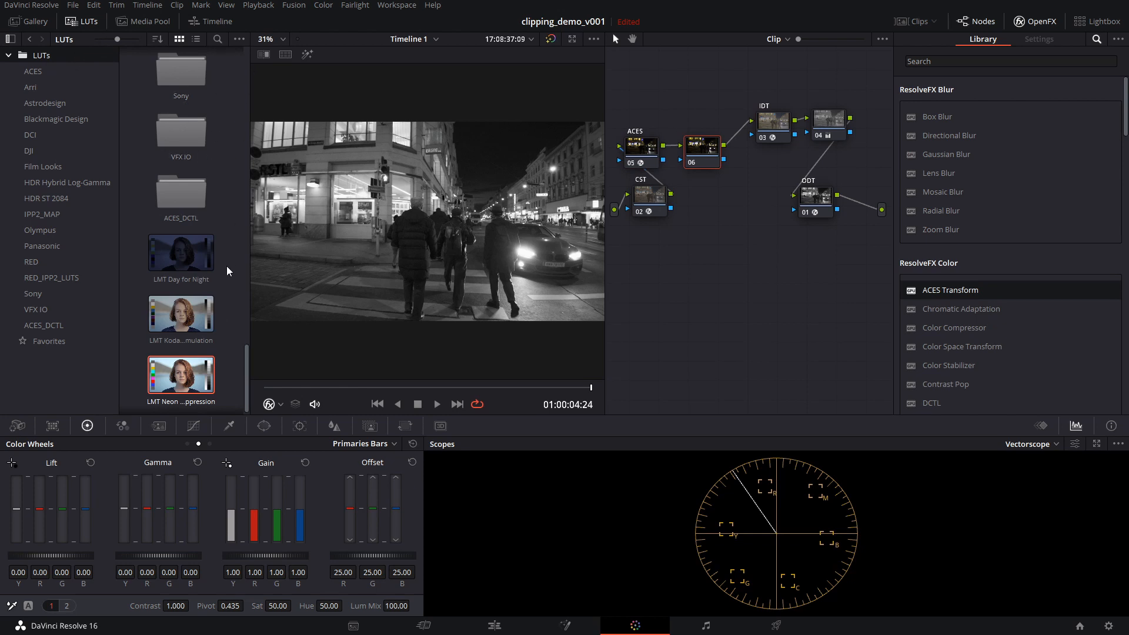
mouse_move(180, 313)
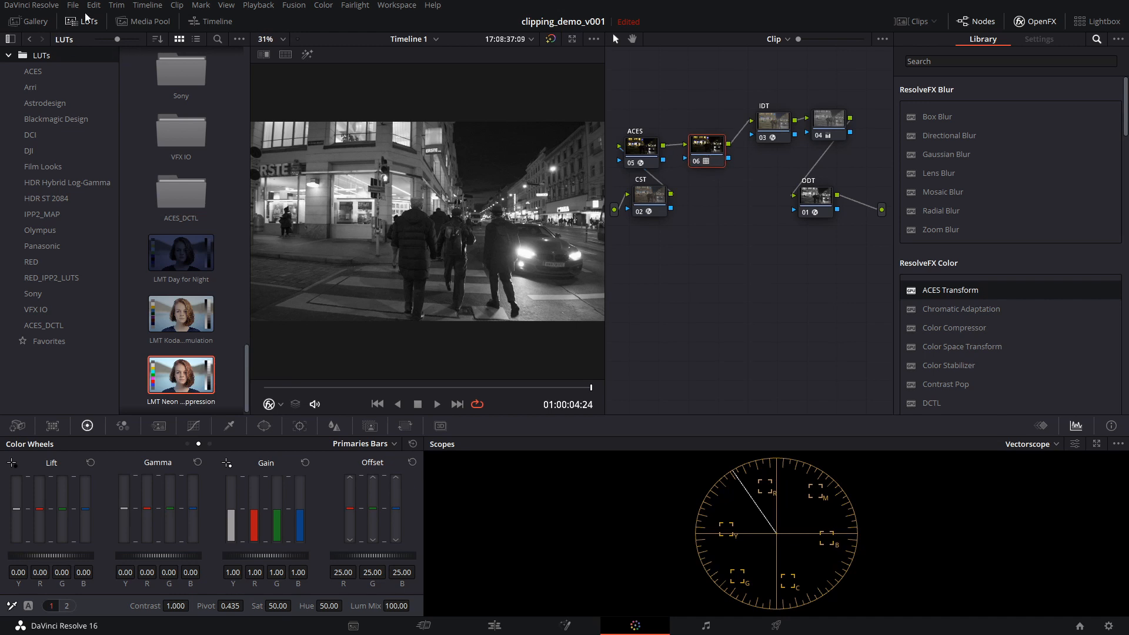
left_click(88, 22)
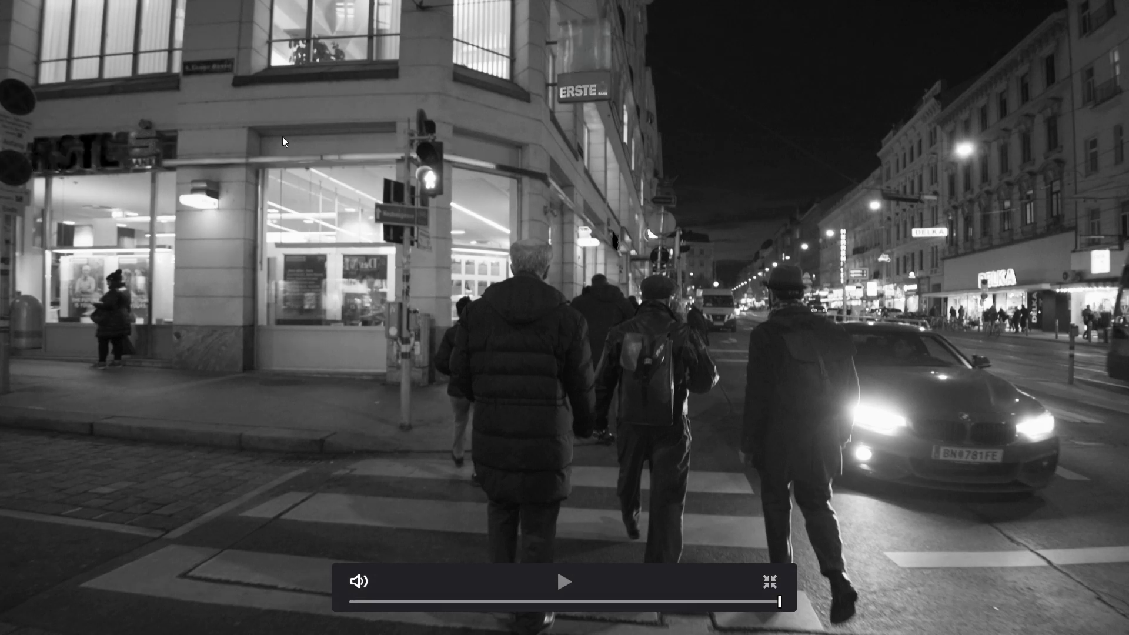
mouse_move(1030, 269)
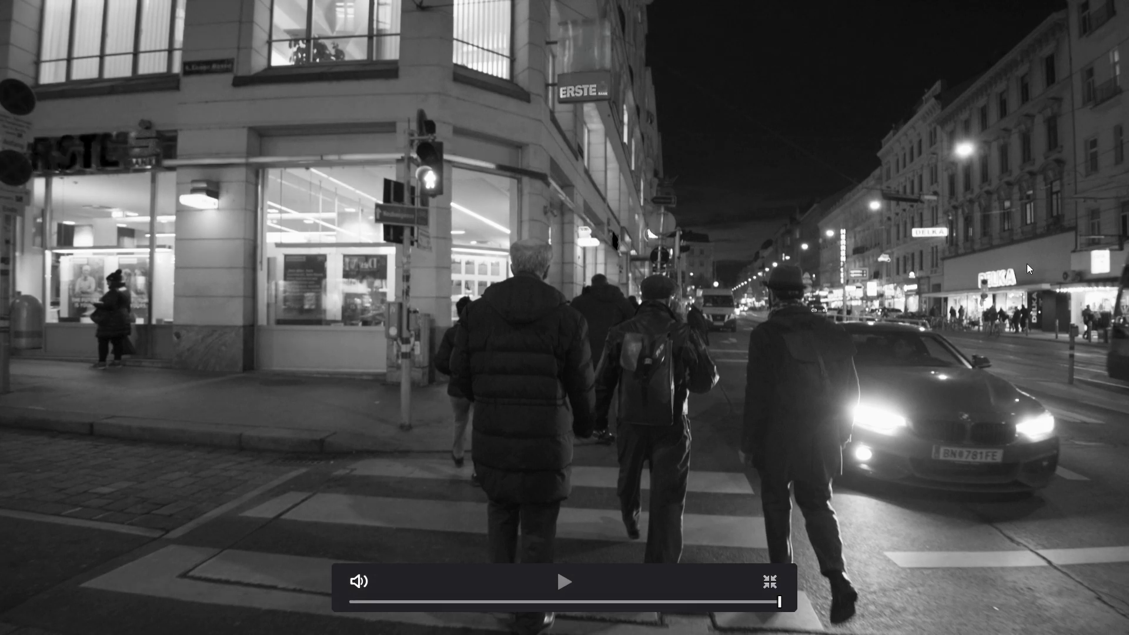
mouse_move(1065, 369)
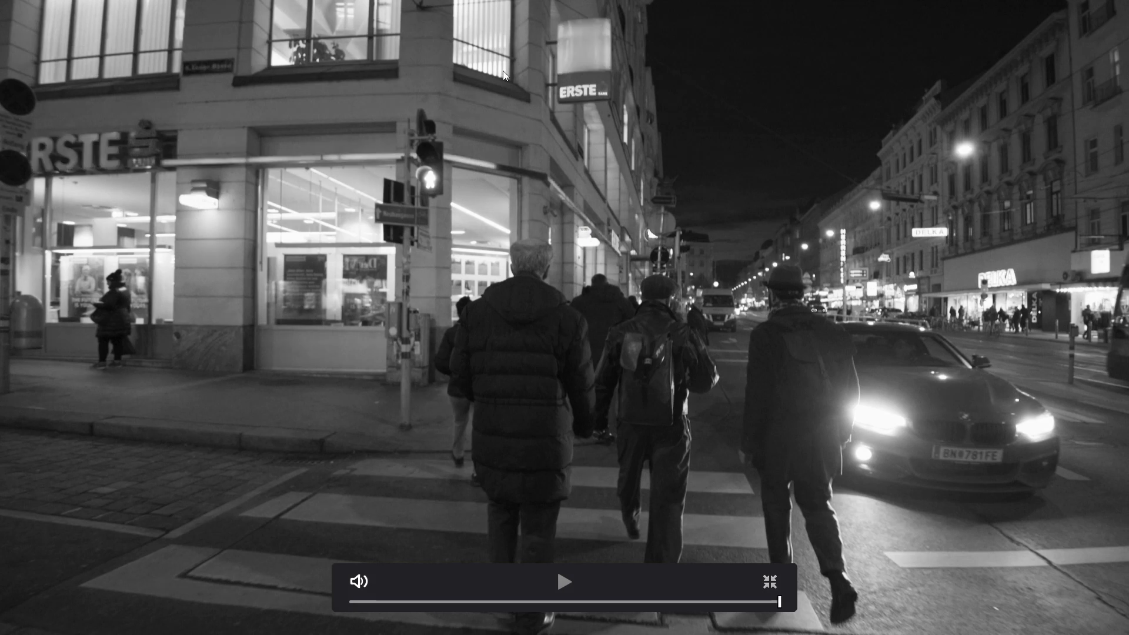
mouse_move(253, 320)
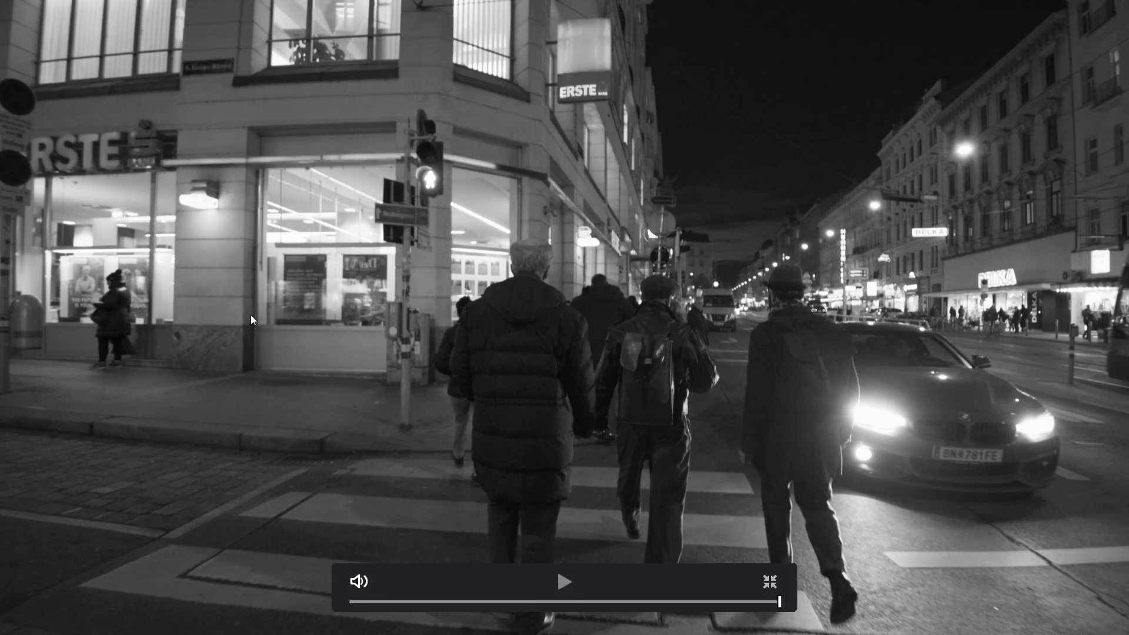
mouse_move(270, 111)
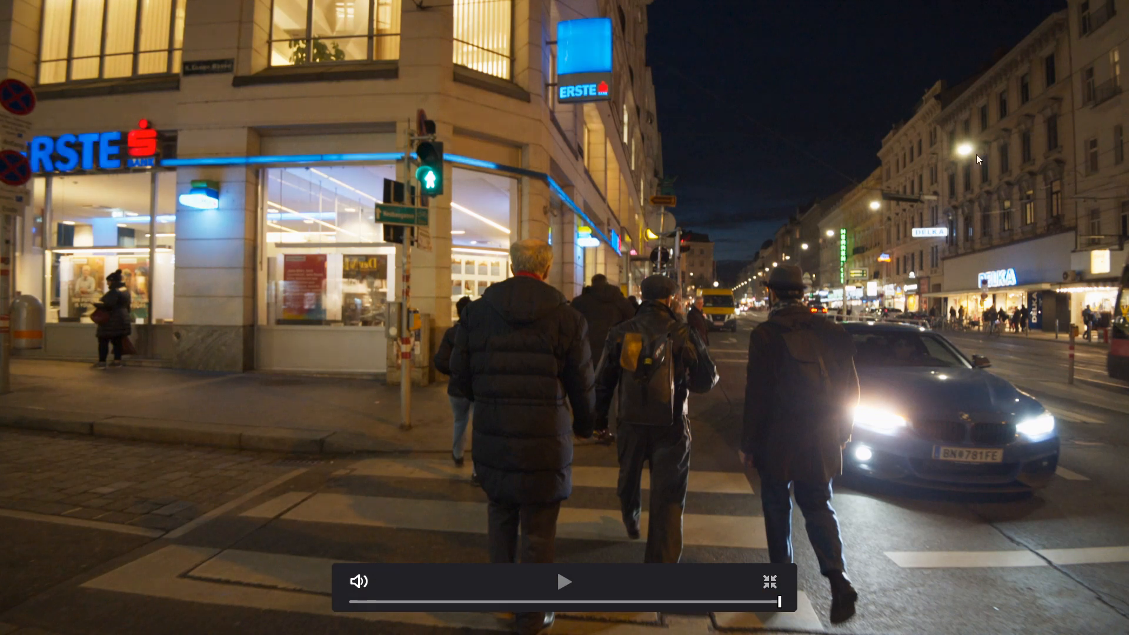
mouse_move(293, 445)
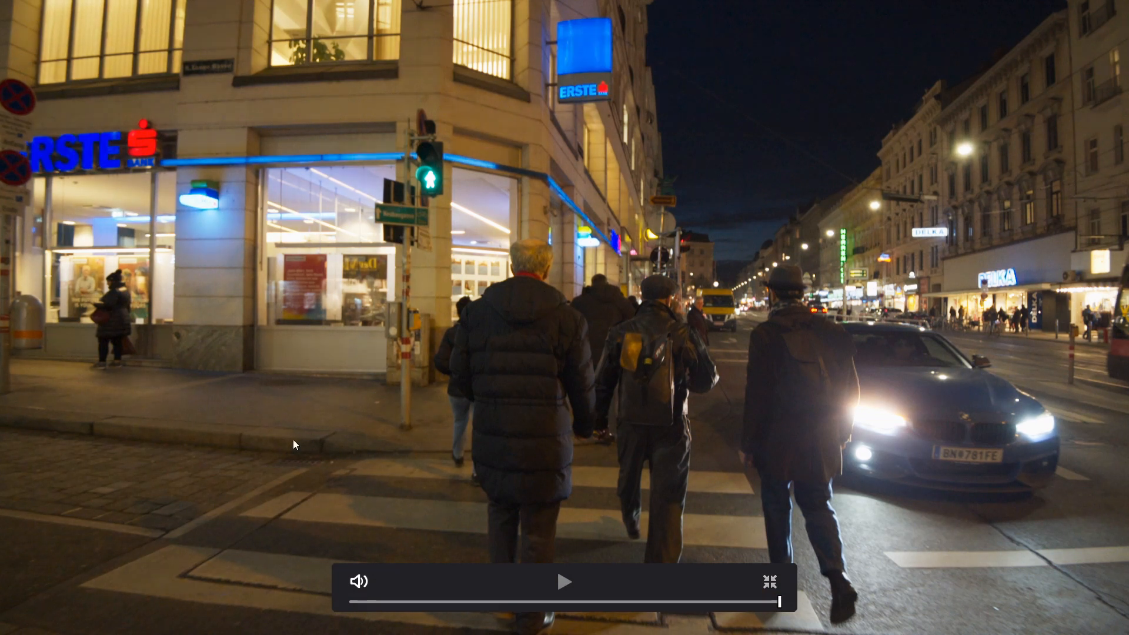
mouse_move(352, 523)
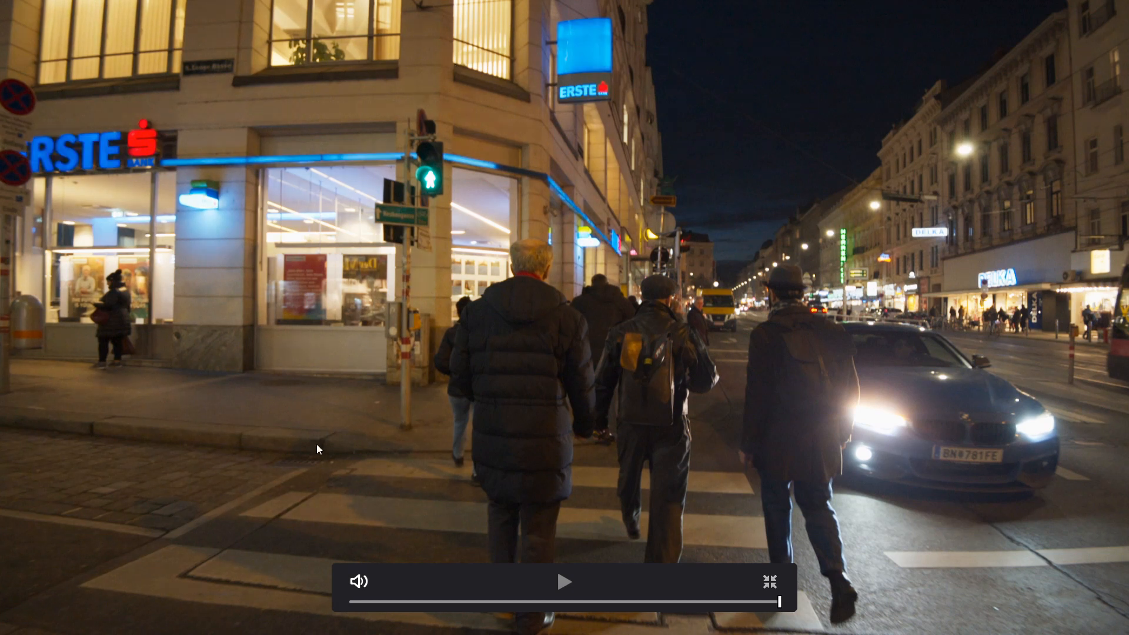
mouse_move(32, 281)
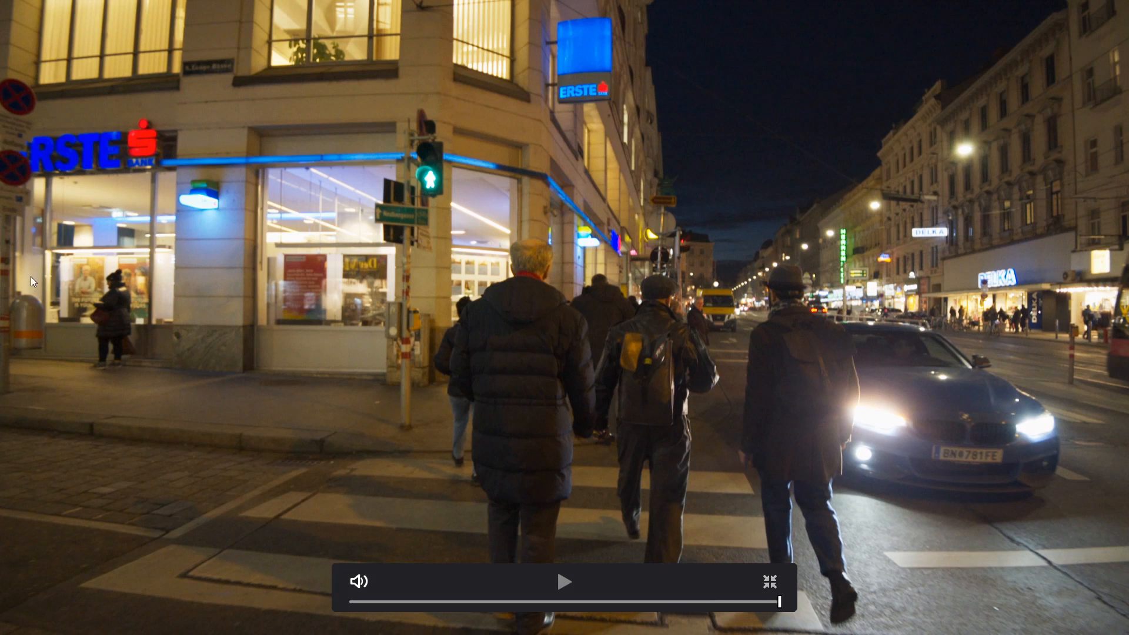
mouse_move(286, 485)
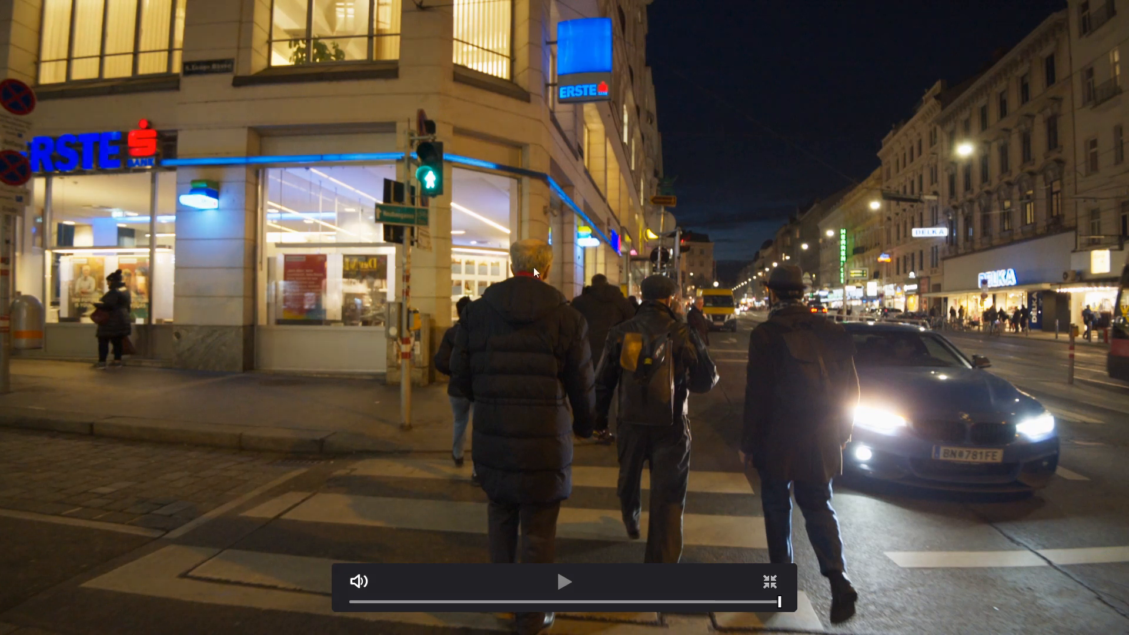
mouse_move(558, 170)
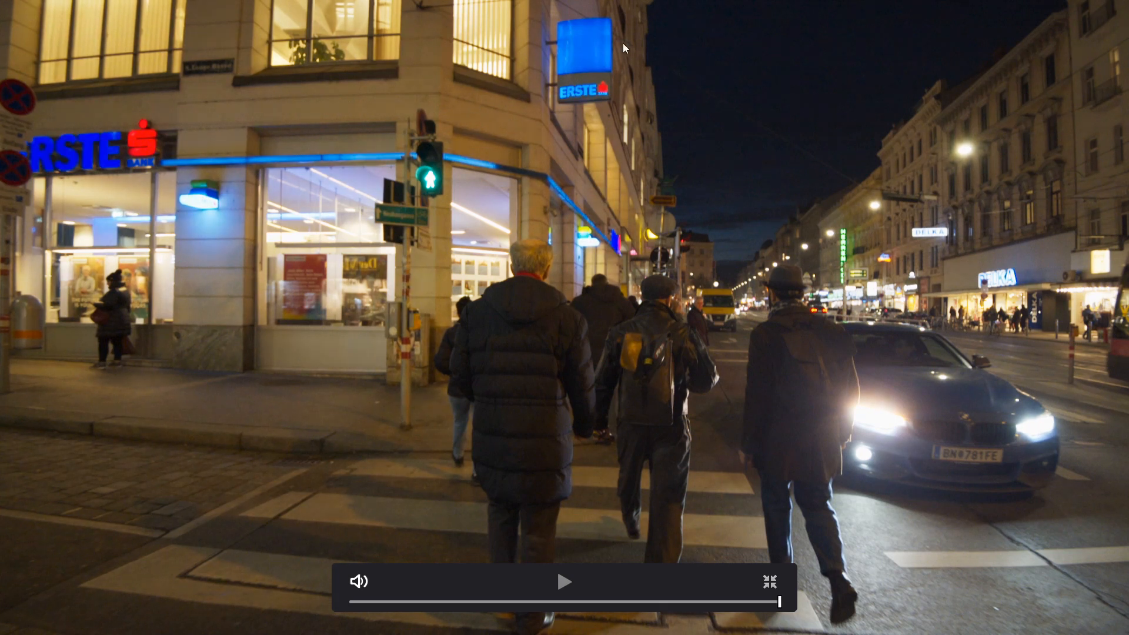
mouse_move(766, 484)
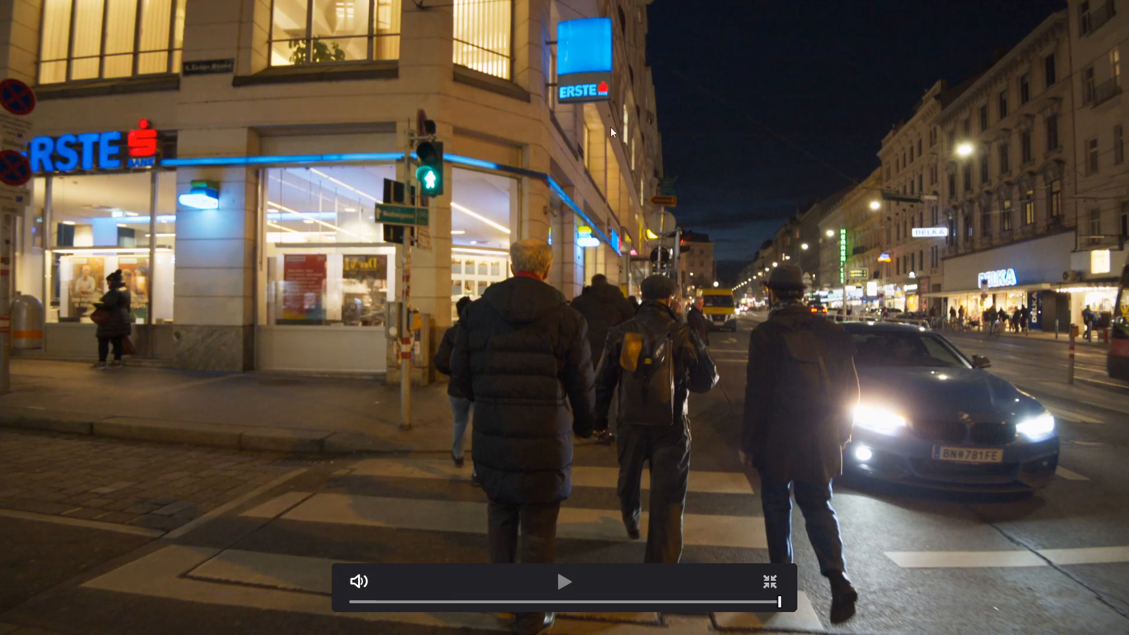
mouse_move(769, 581)
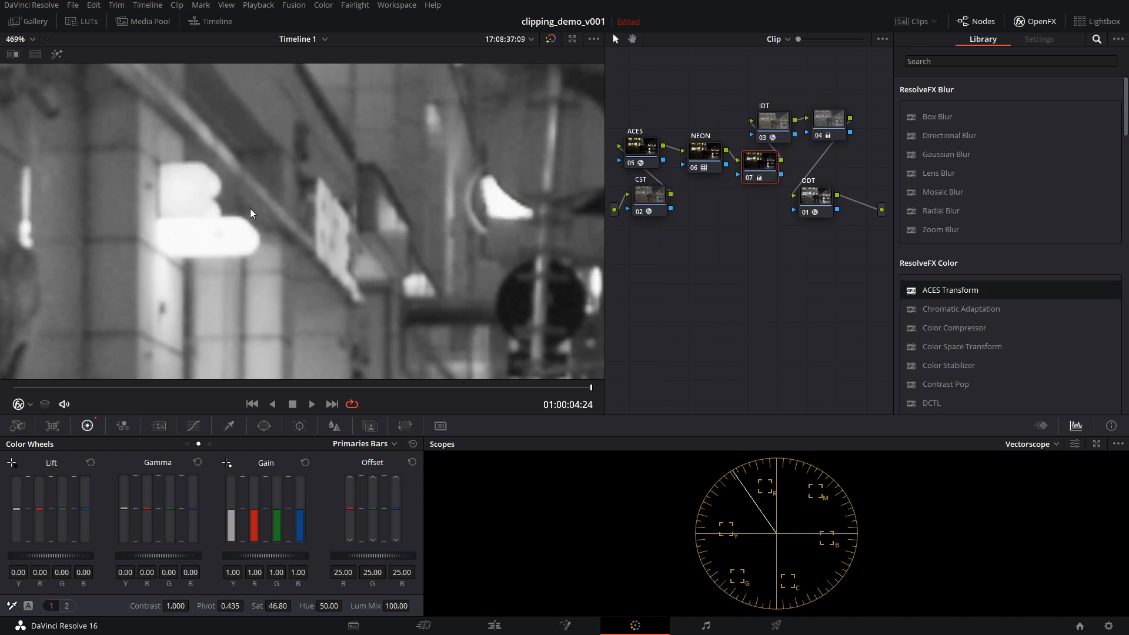
mouse_move(481, 179)
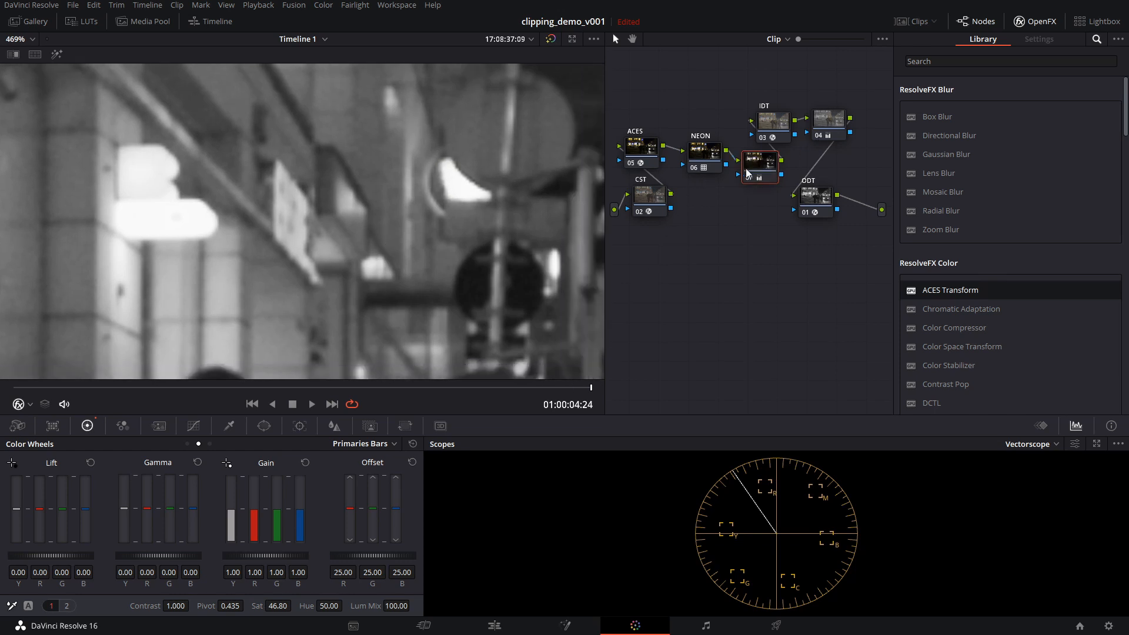
Move node 07 lower in the graph and label it DESAT
left_click_drag(758, 167, 749, 186)
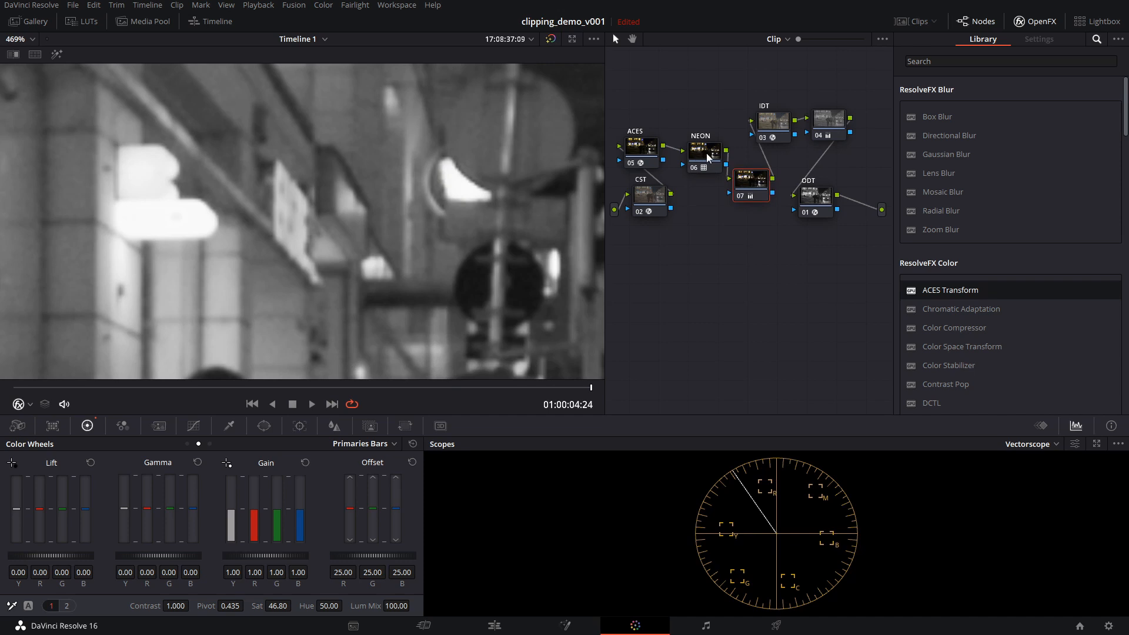
left_click(749, 182)
type("DESA")
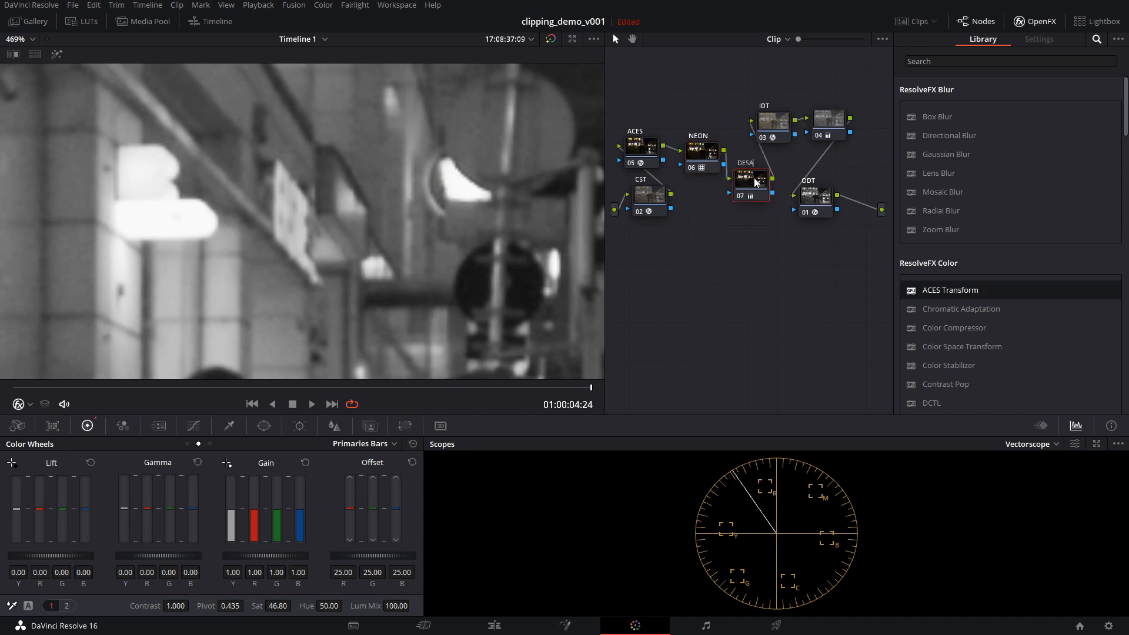
left_click(750, 184)
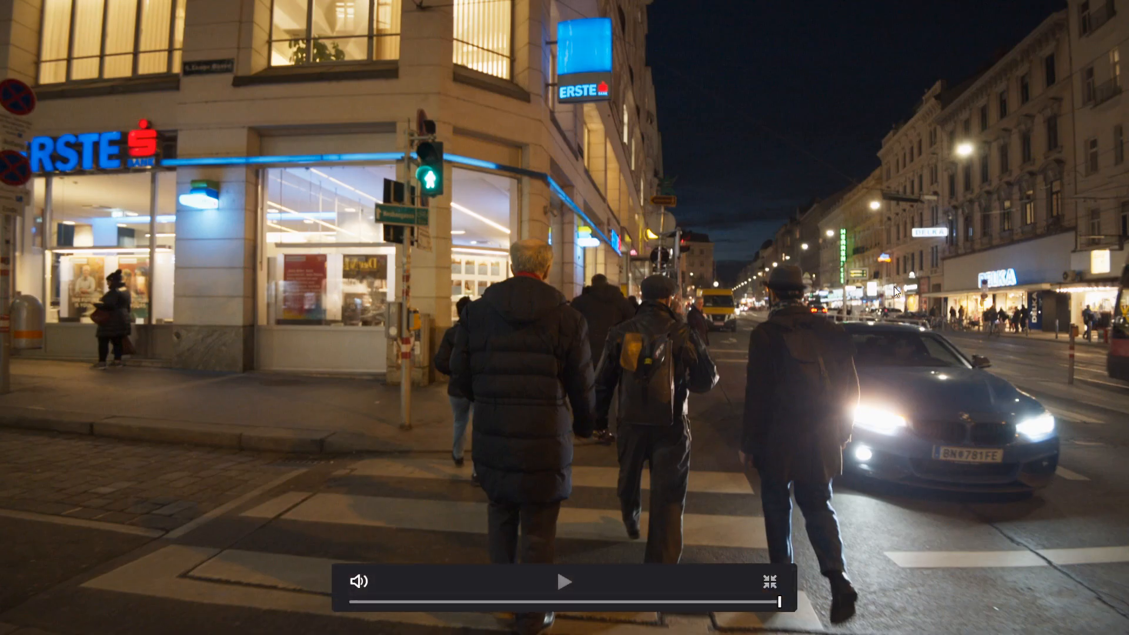
mouse_move(179, 310)
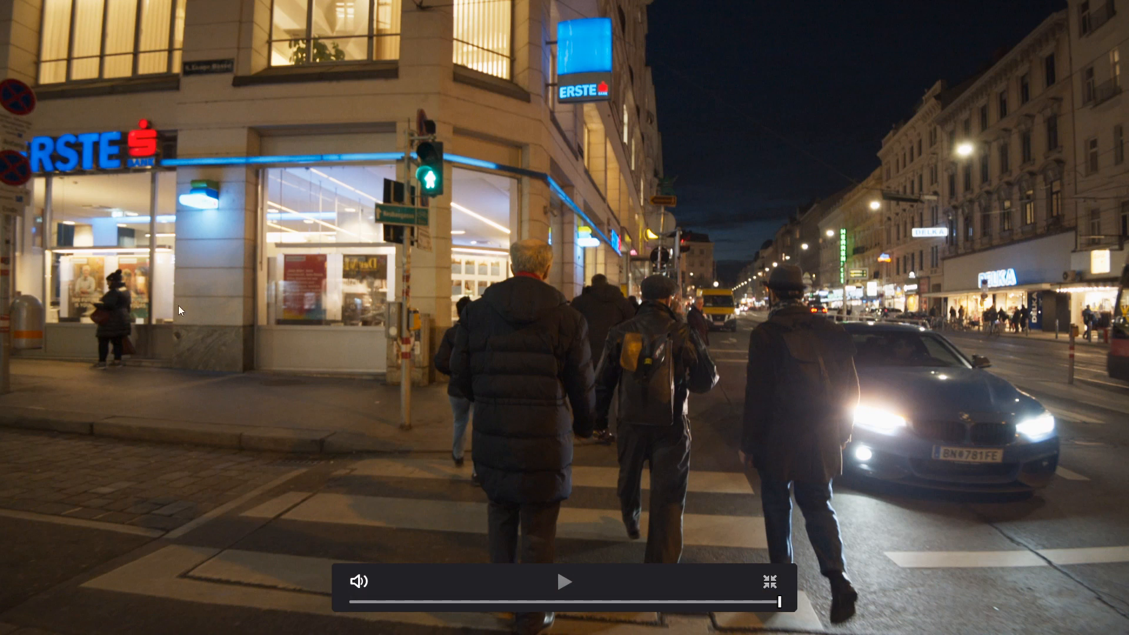
mouse_move(656, 41)
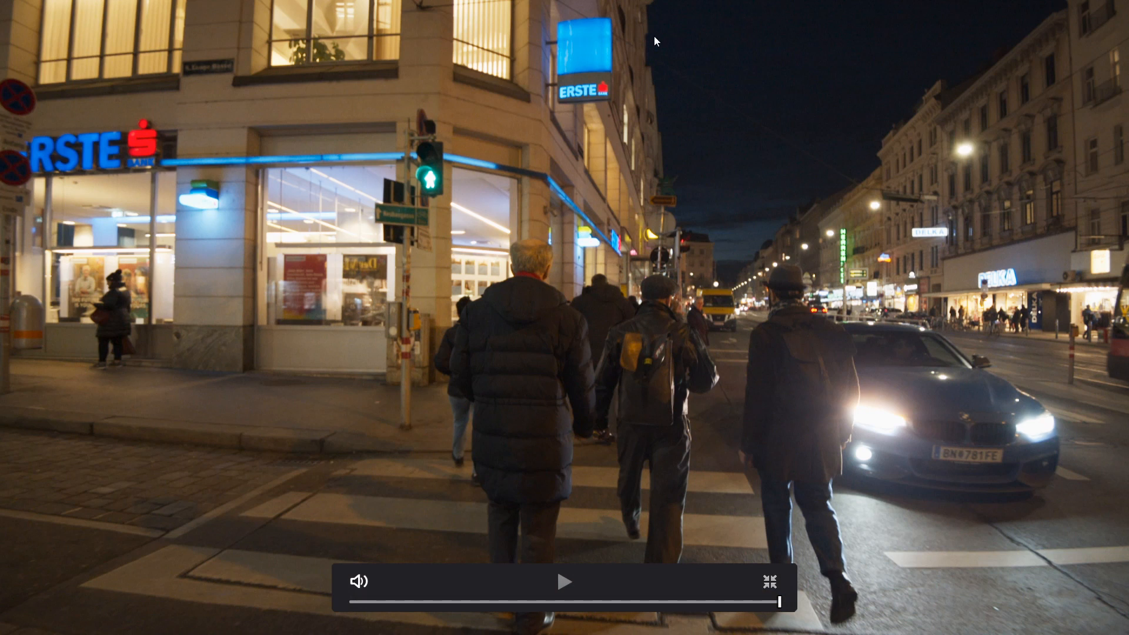
mouse_move(824, 270)
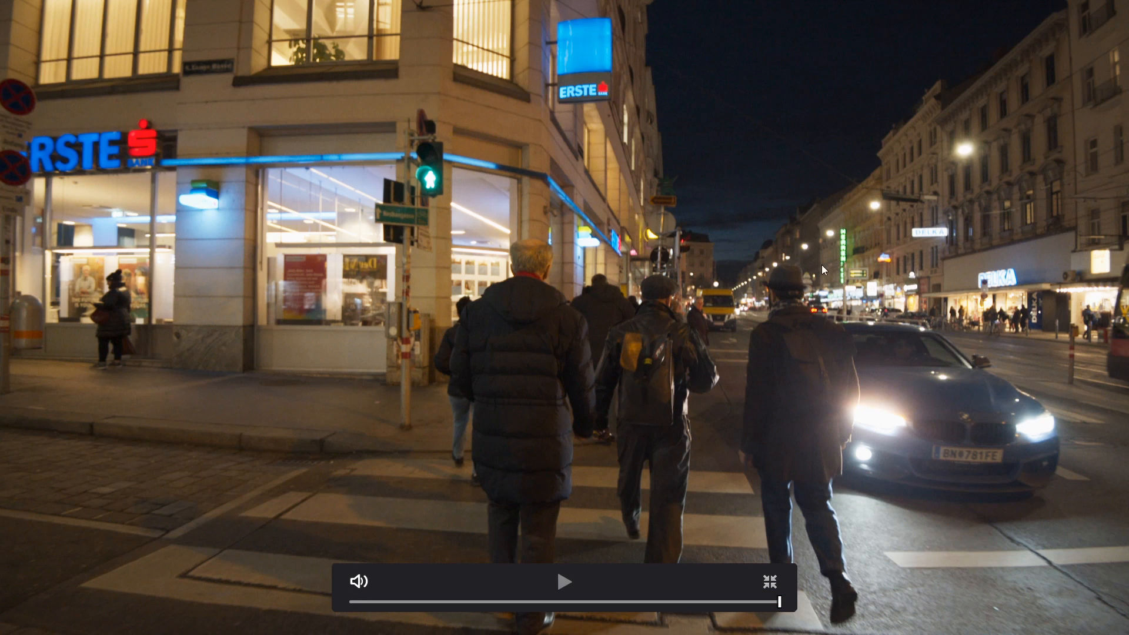
mouse_move(625, 409)
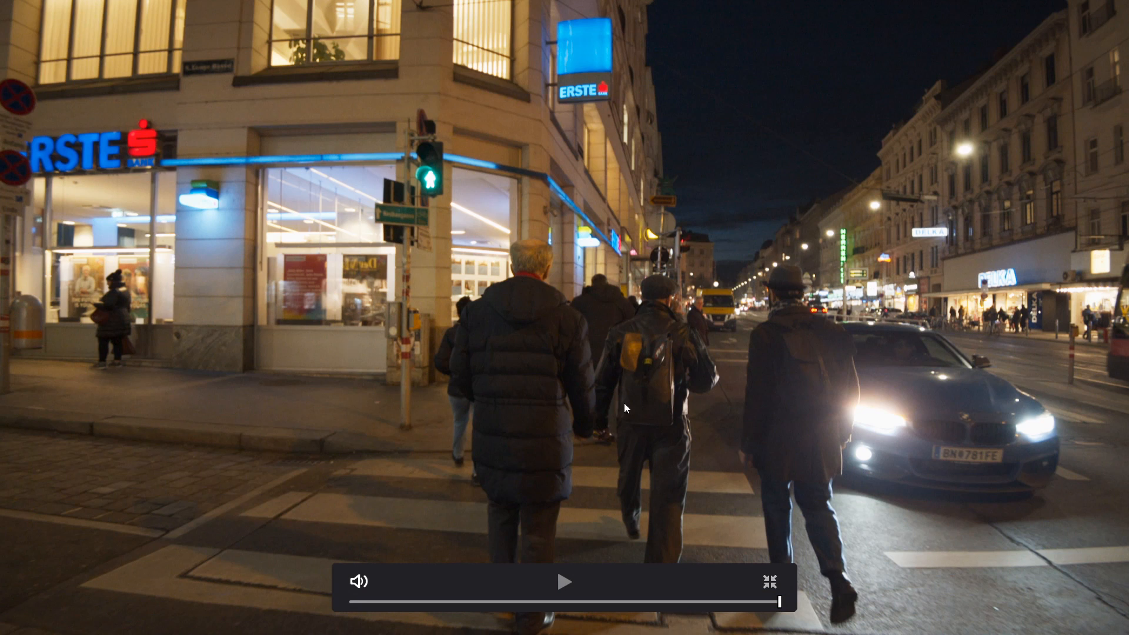
mouse_move(1019, 515)
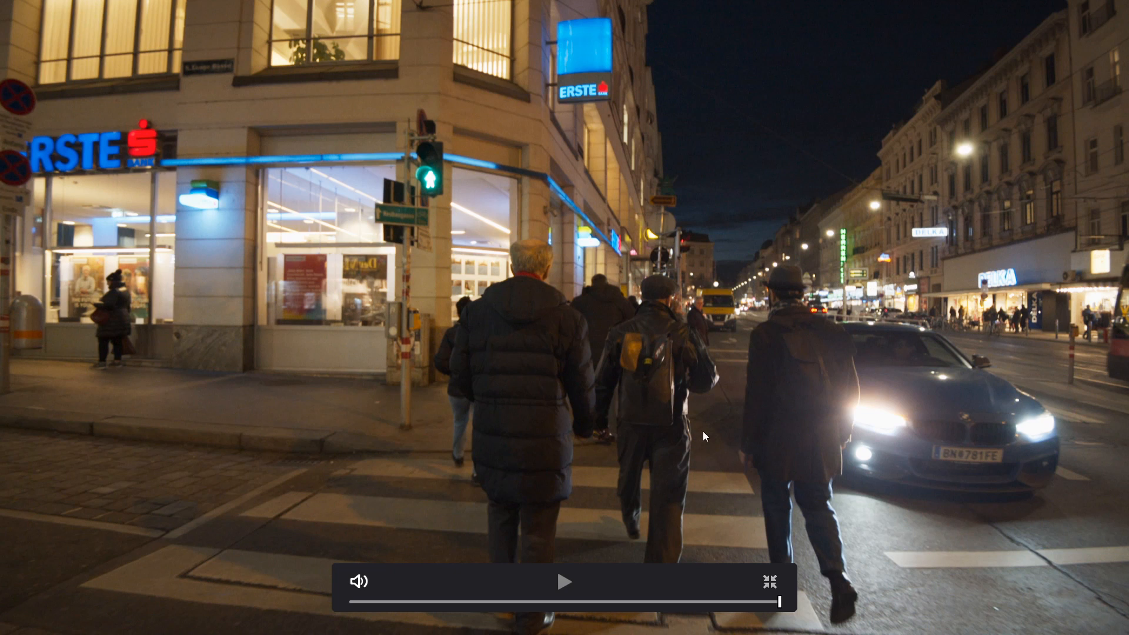
mouse_move(1078, 310)
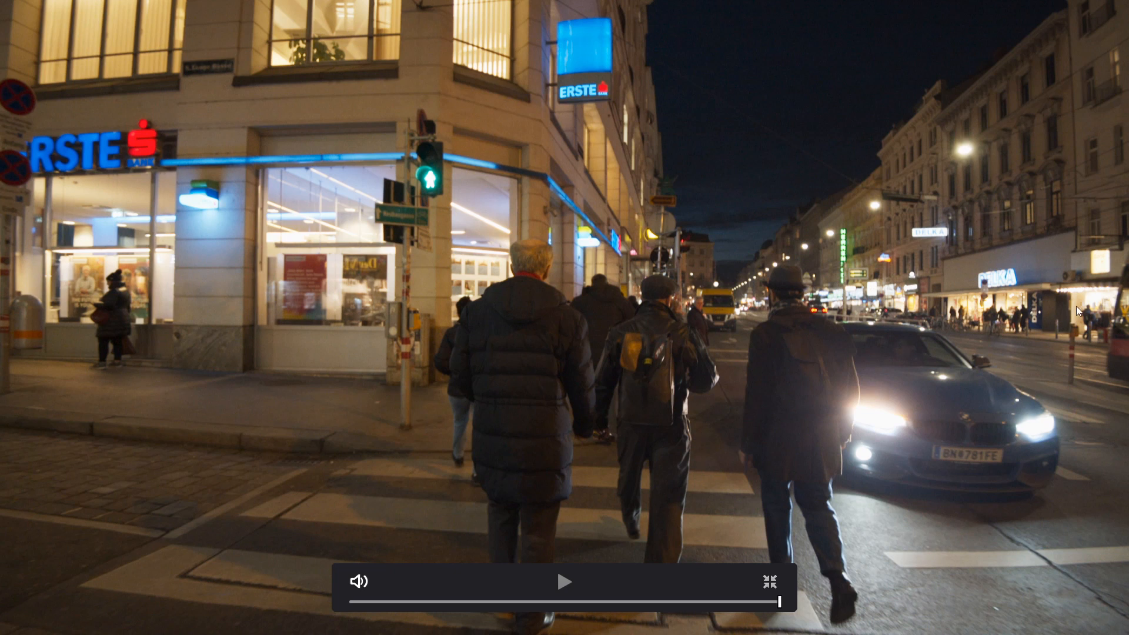
mouse_move(963, 229)
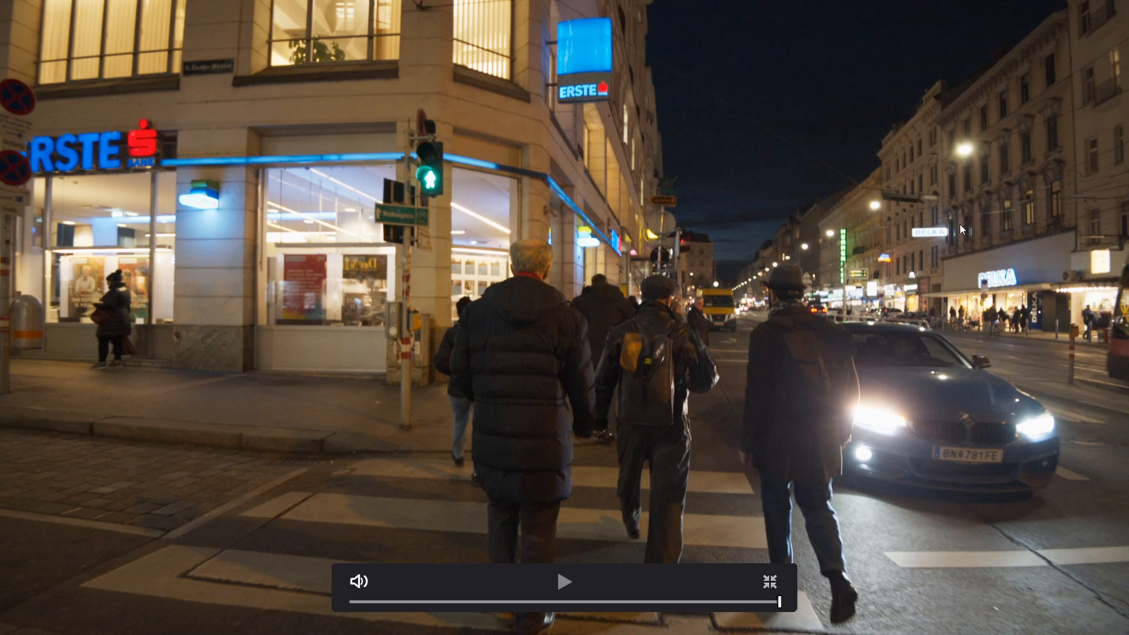
mouse_move(397, 212)
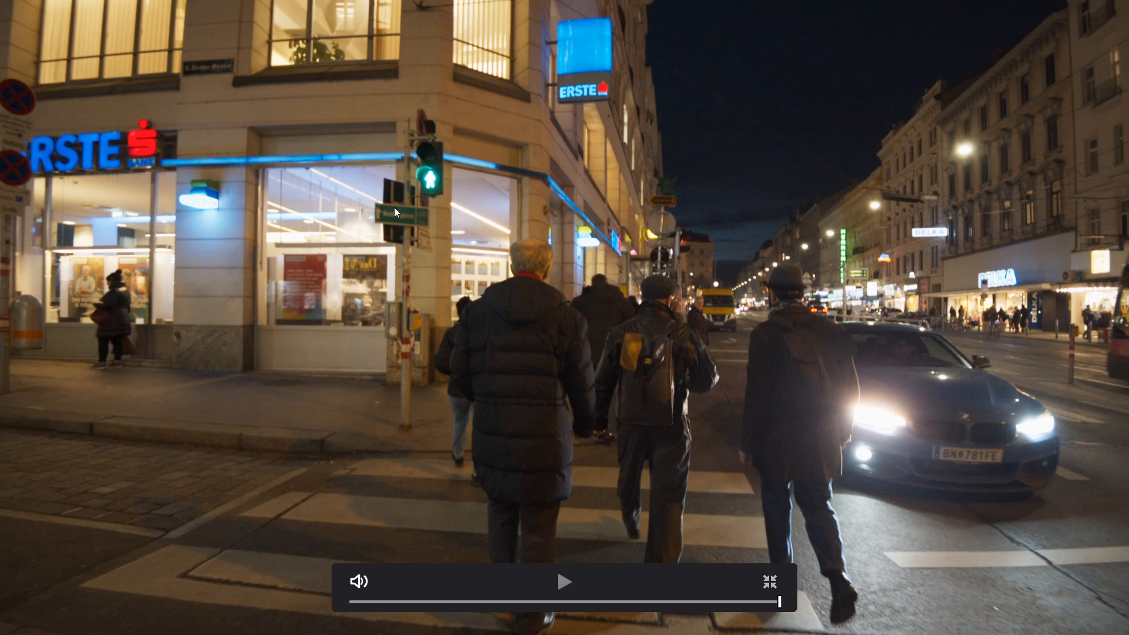
mouse_move(703, 253)
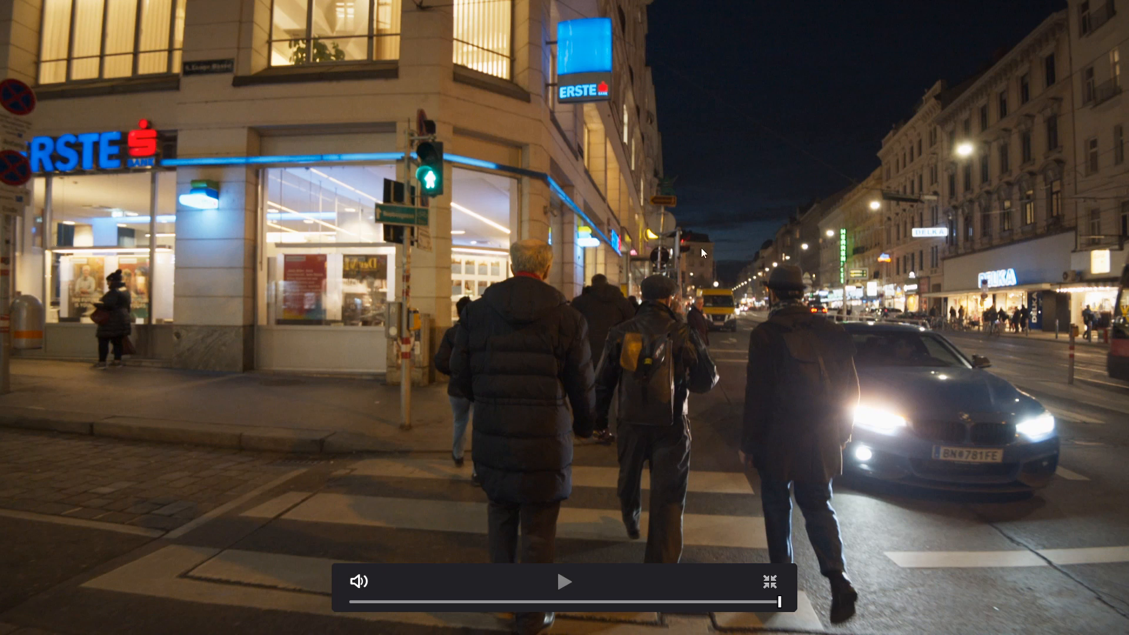
Start full-screen playback of the graded night street clip
left_click(566, 582)
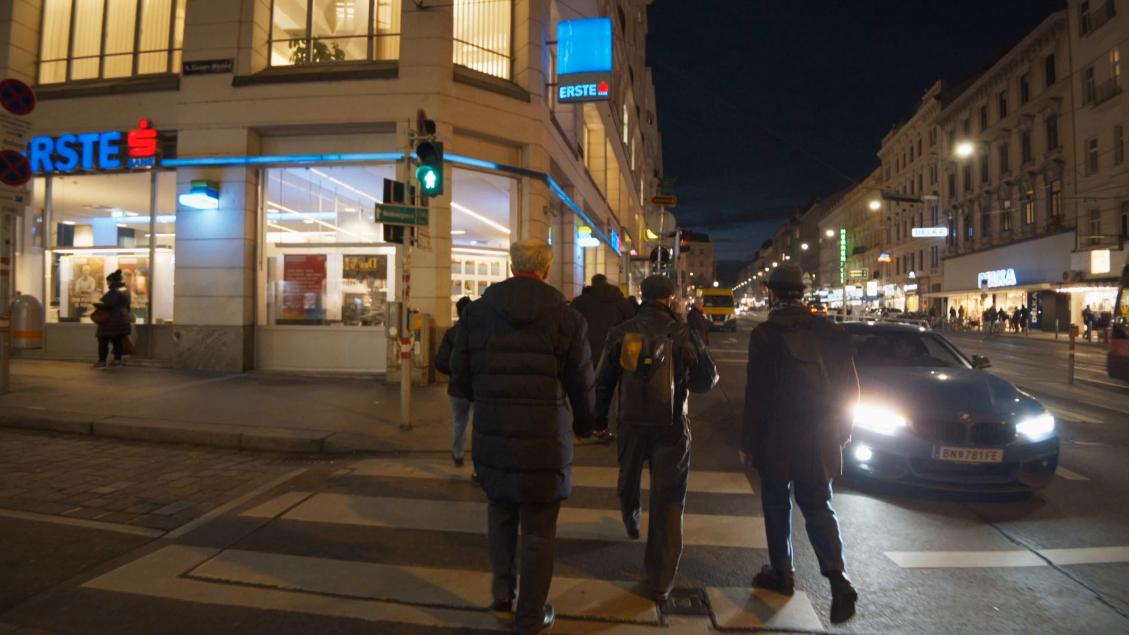